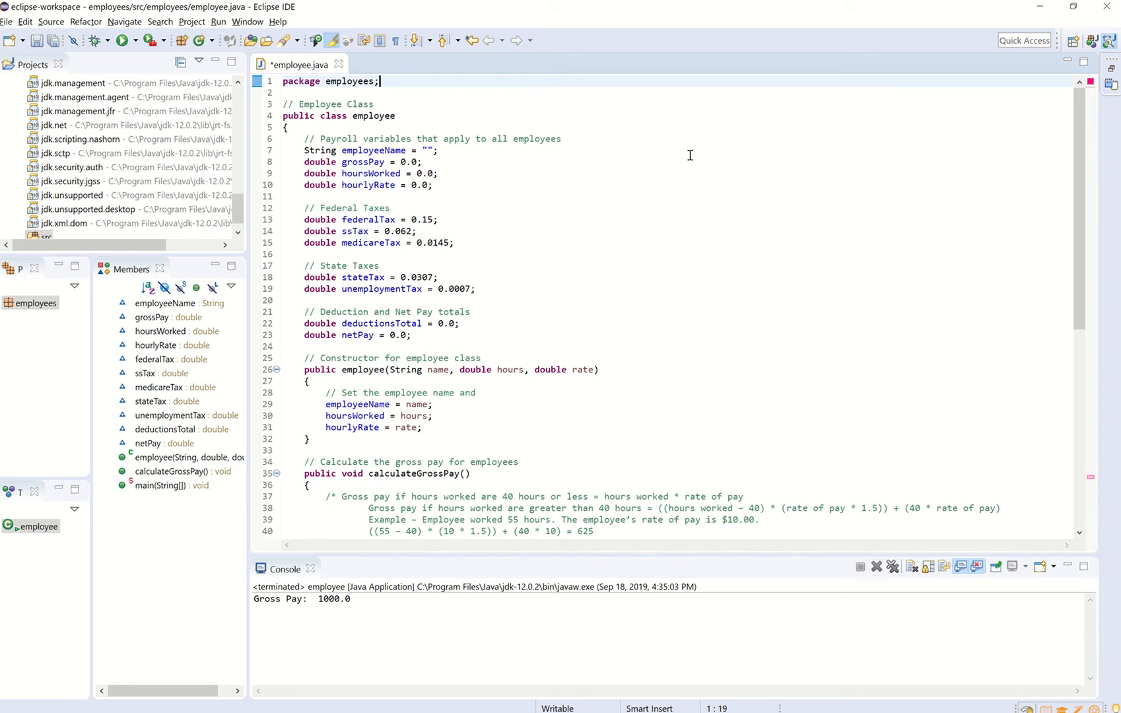
pyautogui.moveTo(704, 311)
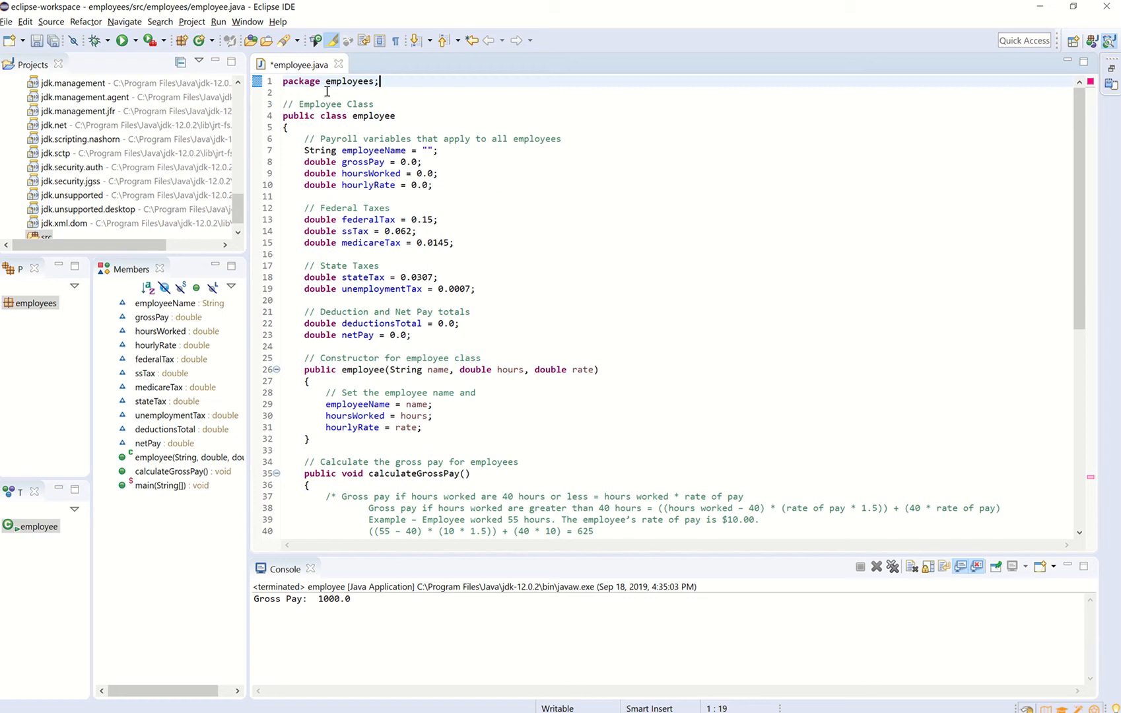
pyautogui.moveTo(286, 116)
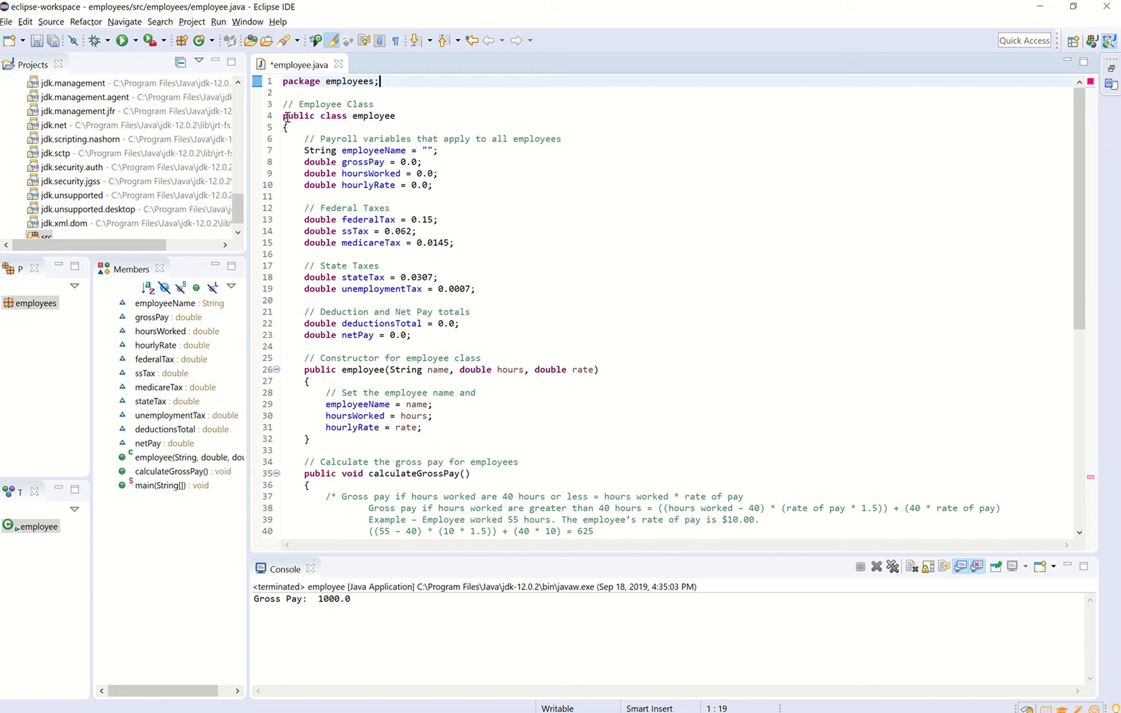
pyautogui.moveTo(551, 91)
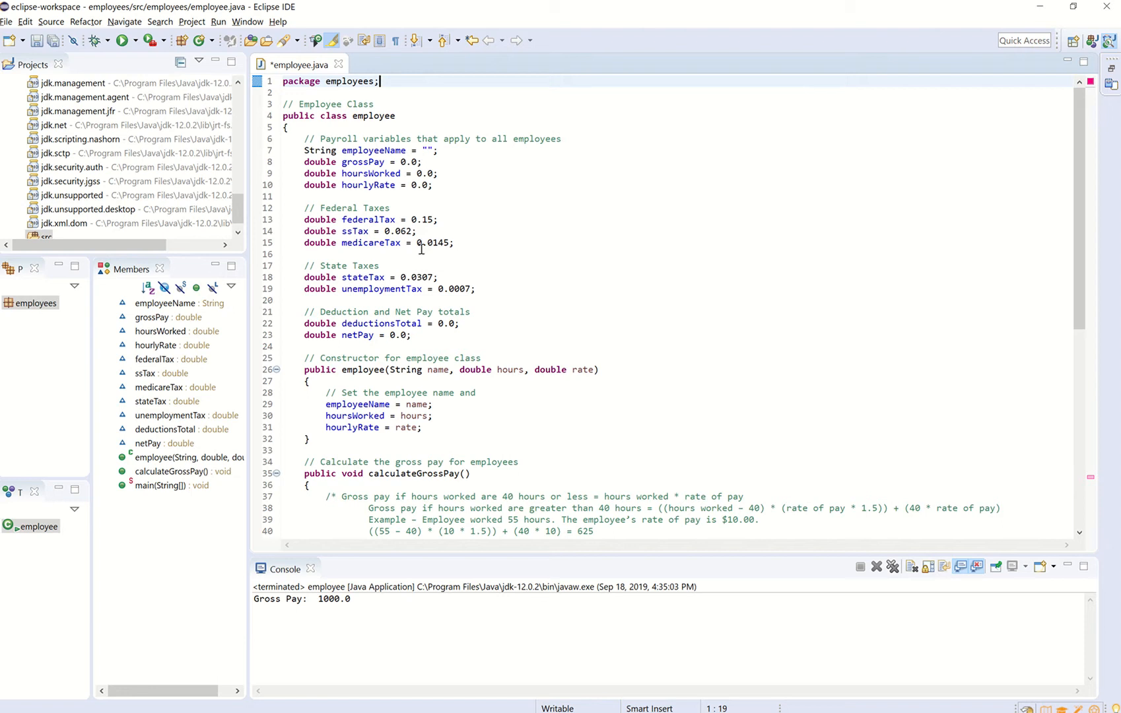
pyautogui.moveTo(460, 406)
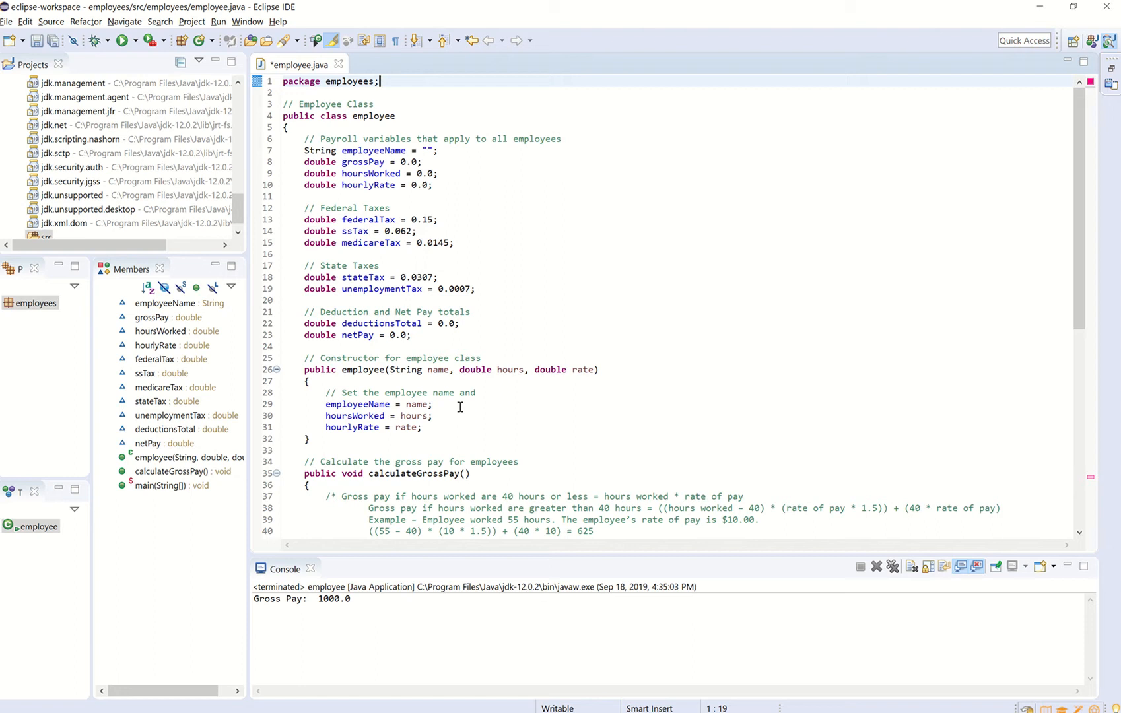
pyautogui.moveTo(361, 194)
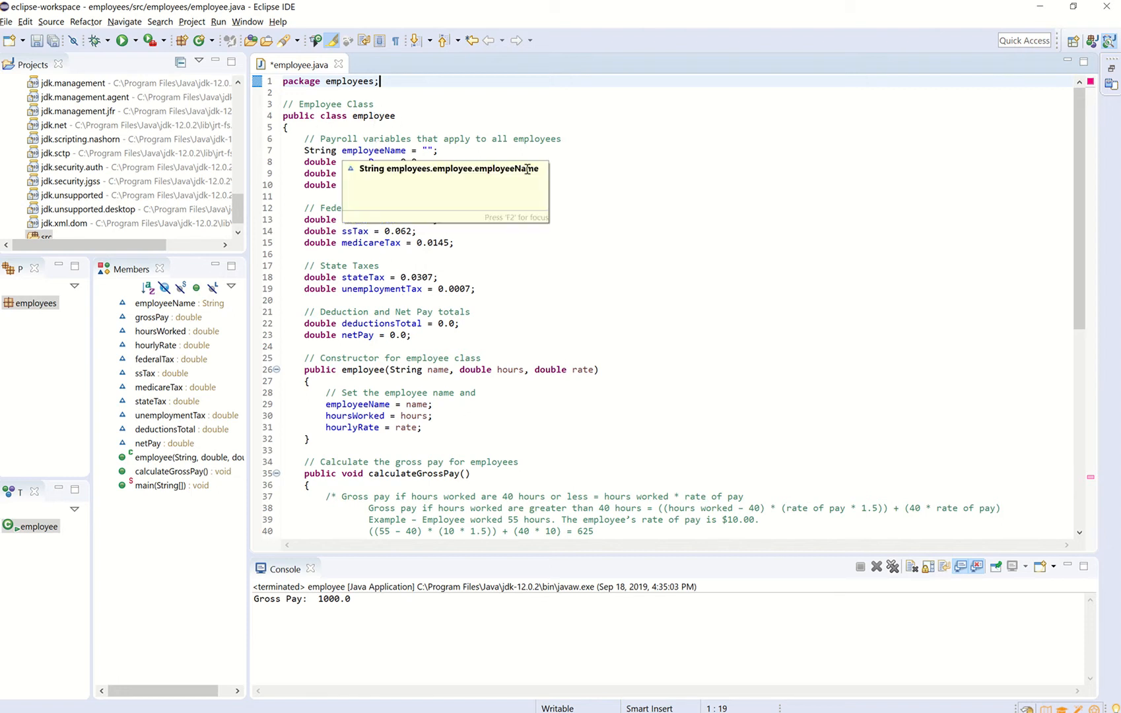
pyautogui.moveTo(491, 156)
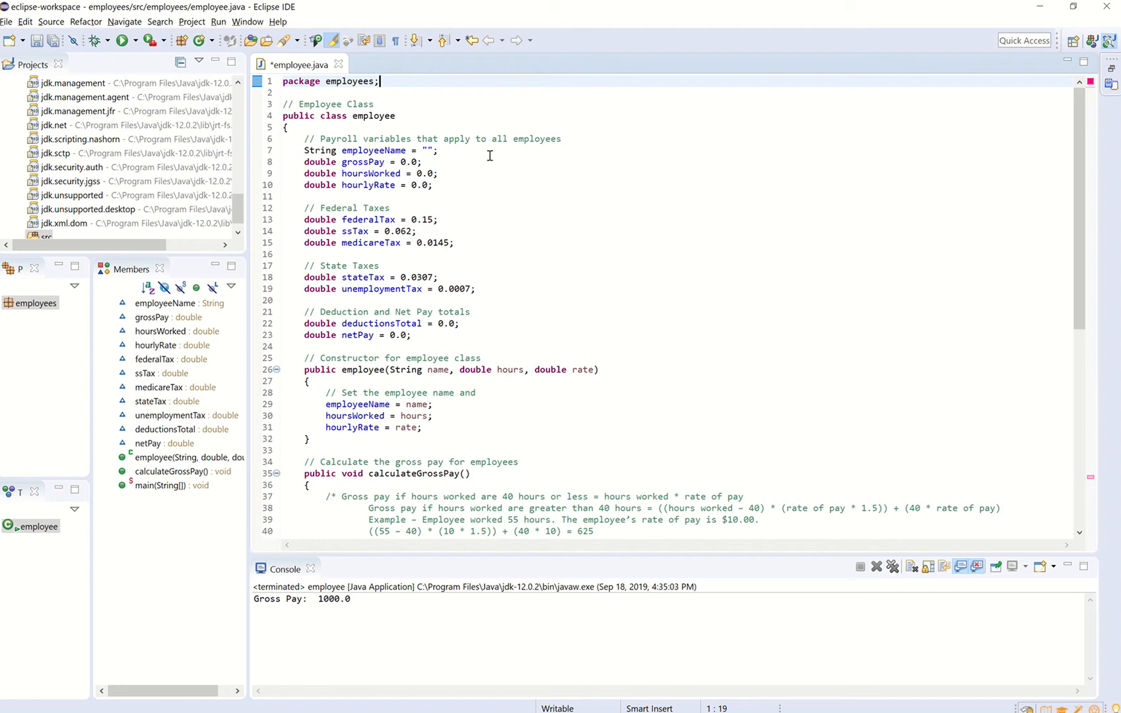
pyautogui.moveTo(460, 160)
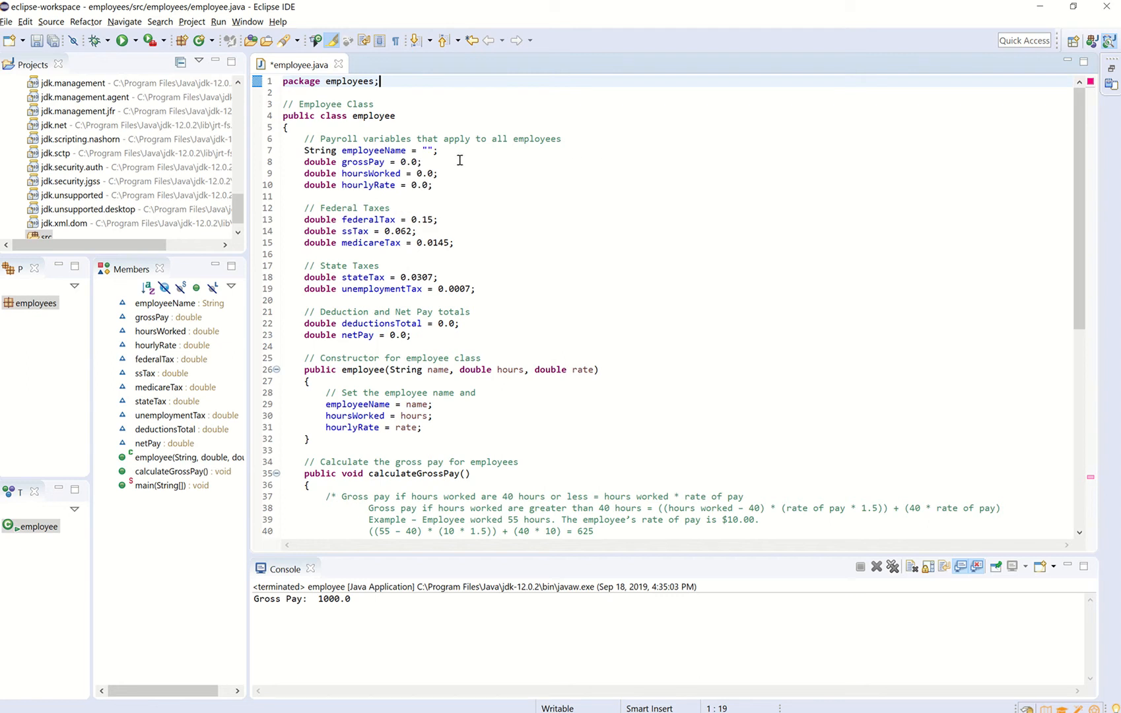
pyautogui.moveTo(484, 287)
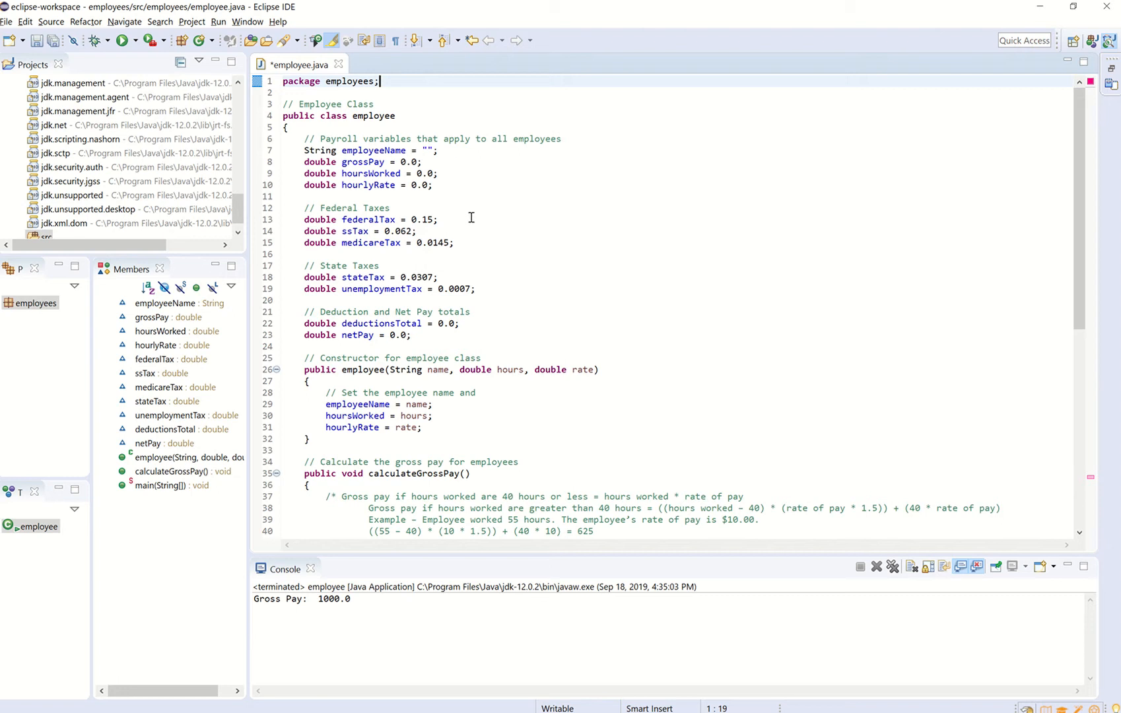
pyautogui.moveTo(477, 236)
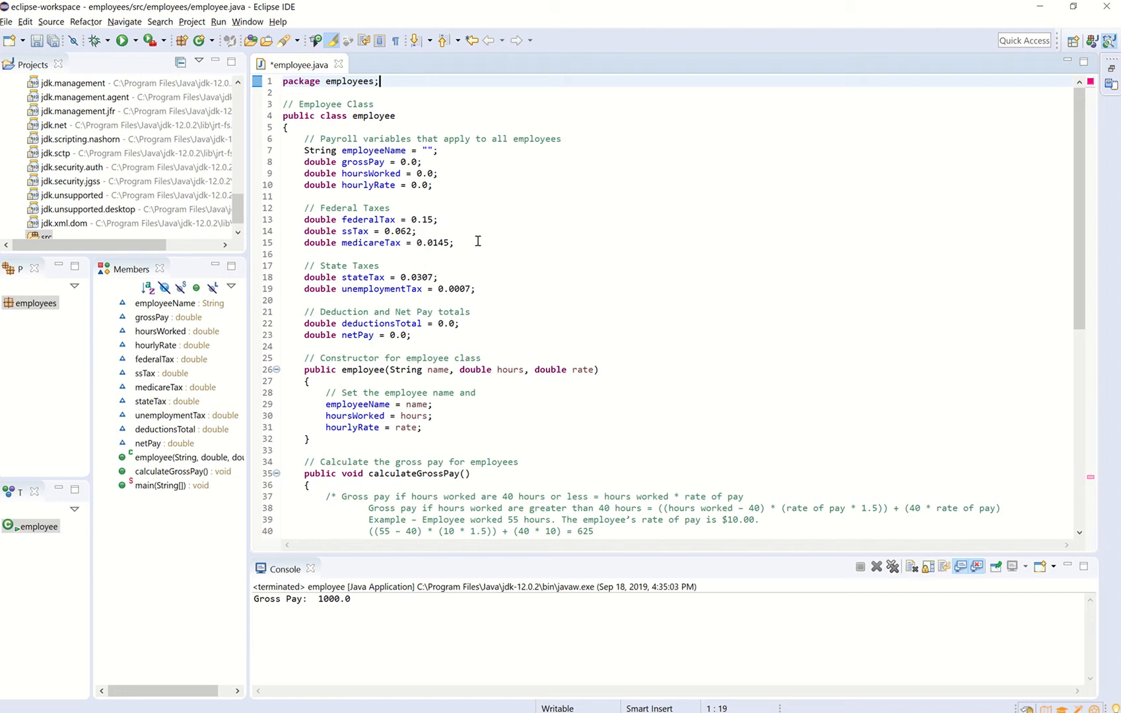
pyautogui.moveTo(478, 241)
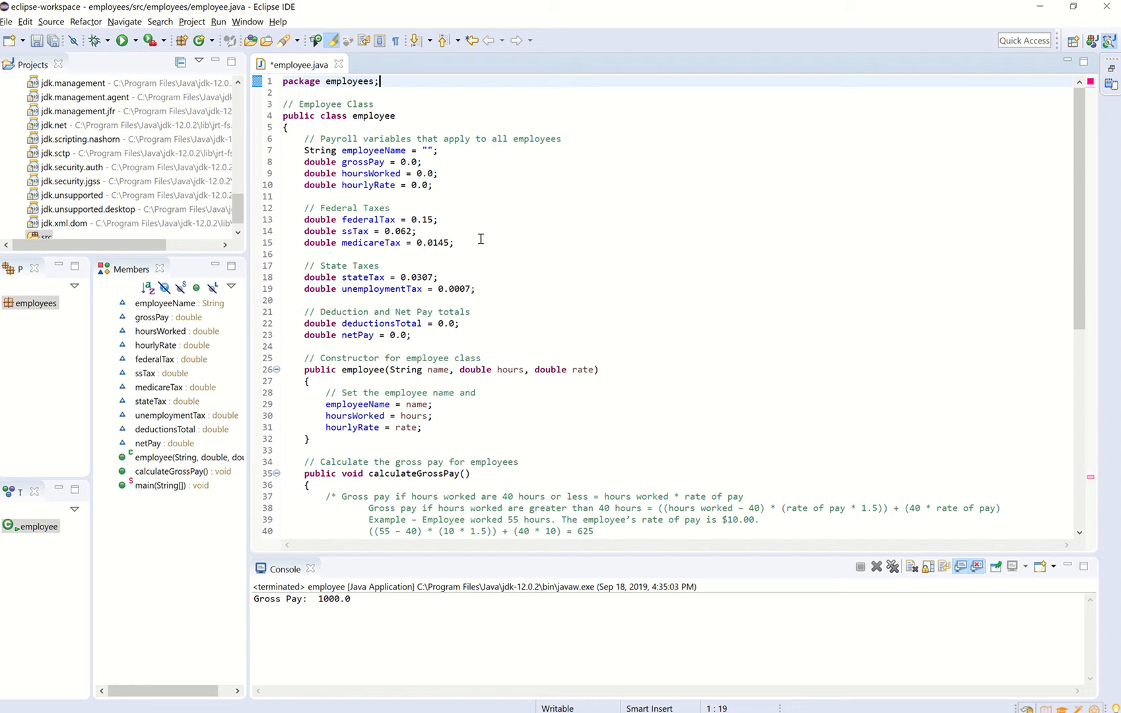
pyautogui.moveTo(1059, 232)
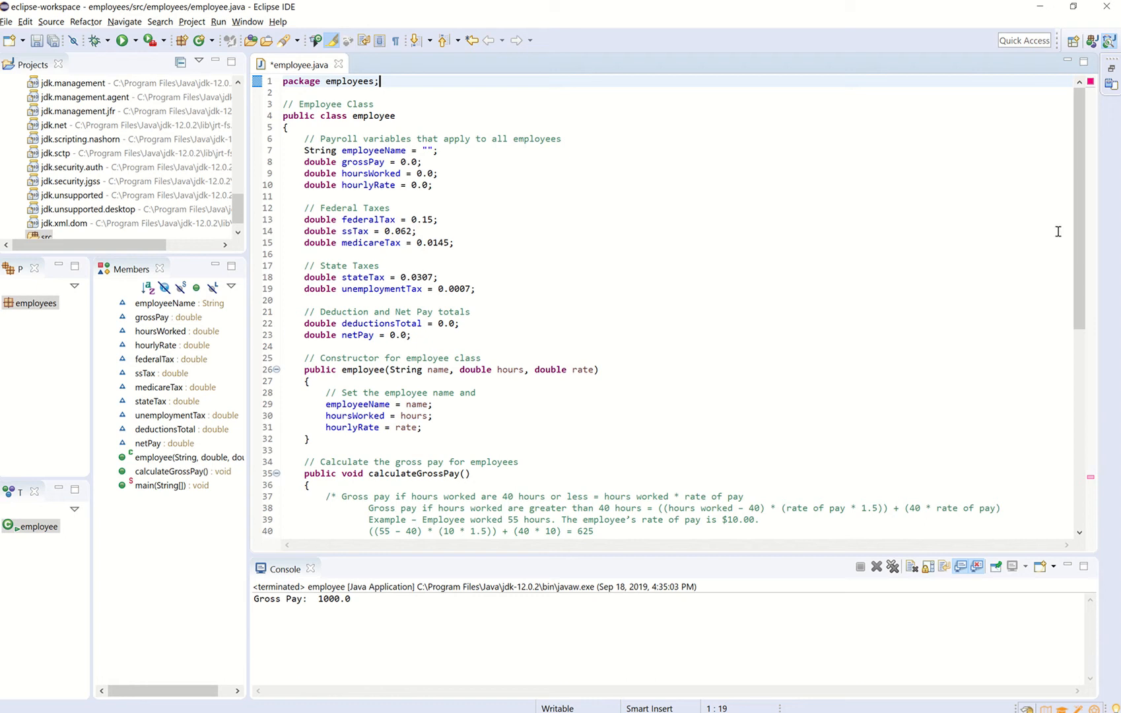
# Step: Scroll employee.java down so main() with 40 hours, rate 25 and gross-pay call is visible
pyautogui.scroll(-3)
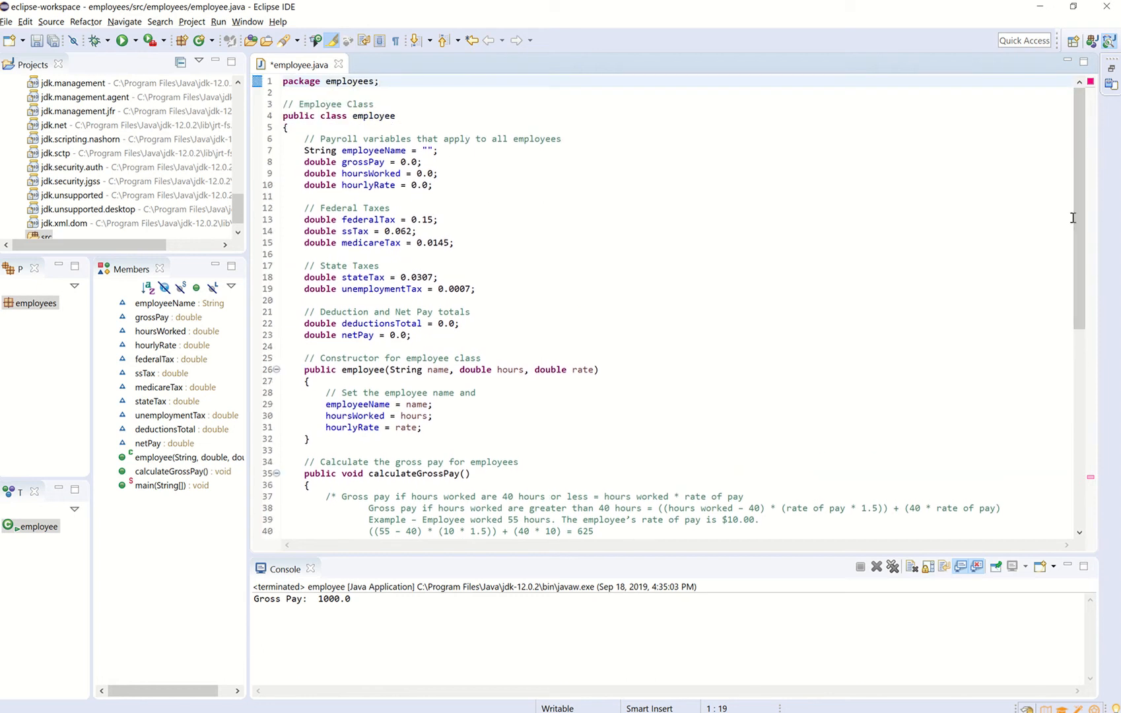
pyautogui.click(380, 81)
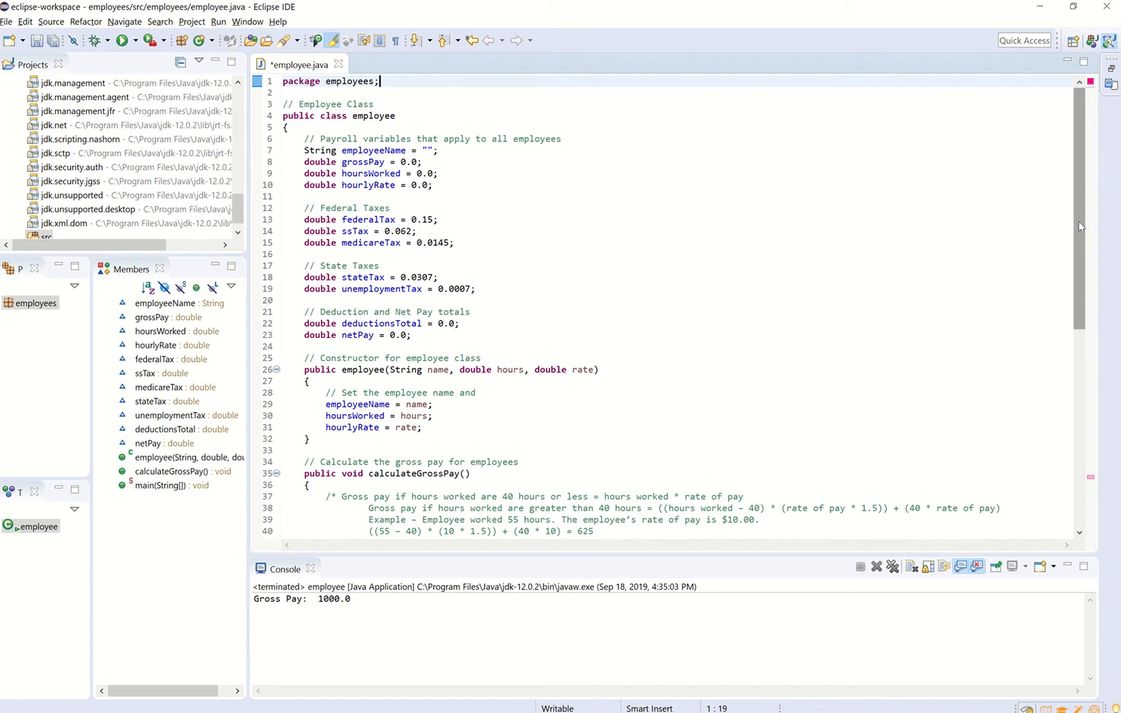
pyautogui.scroll(-3)
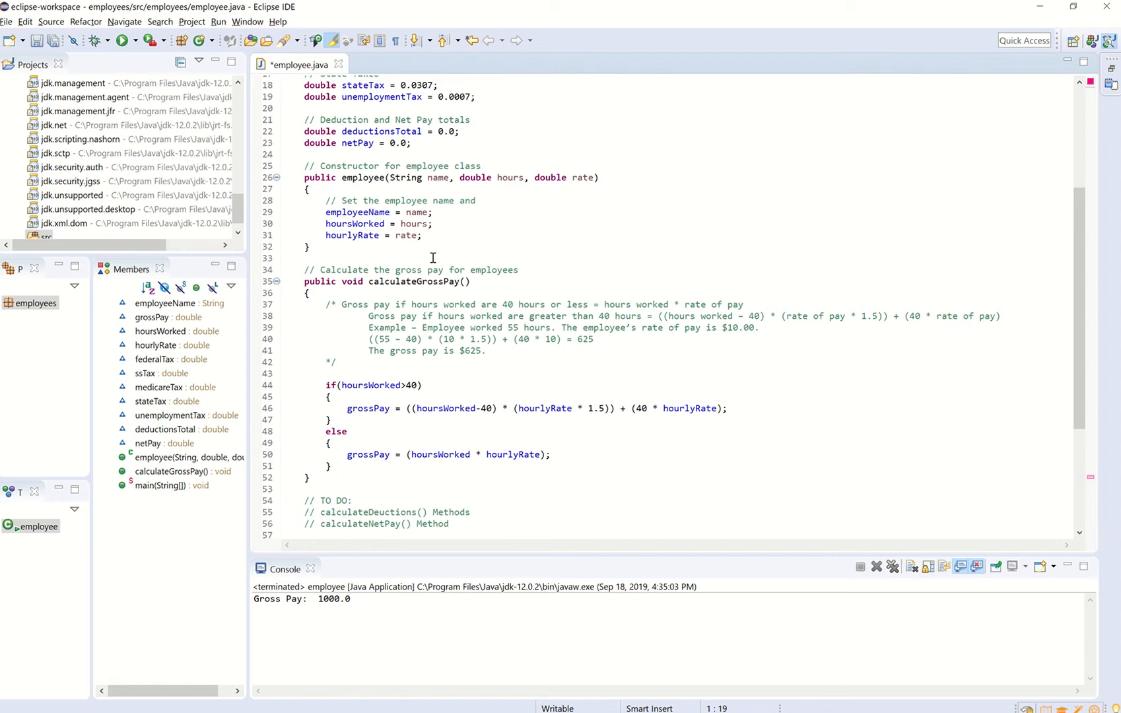
pyautogui.moveTo(416, 256)
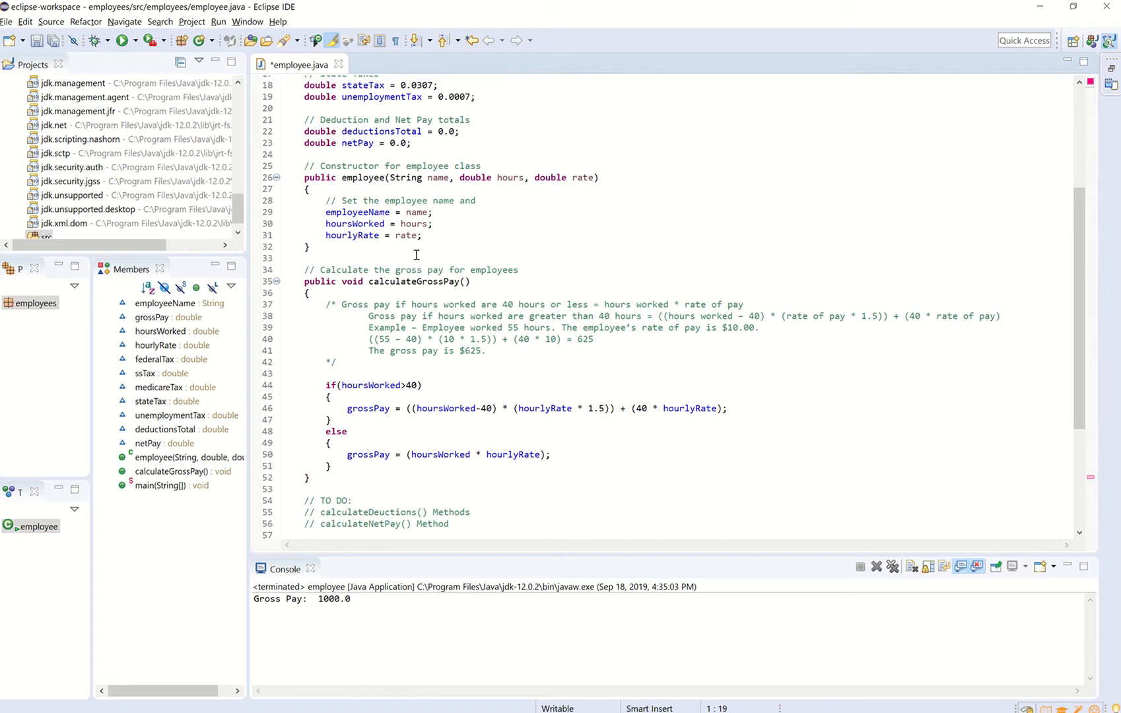
pyautogui.moveTo(406, 261)
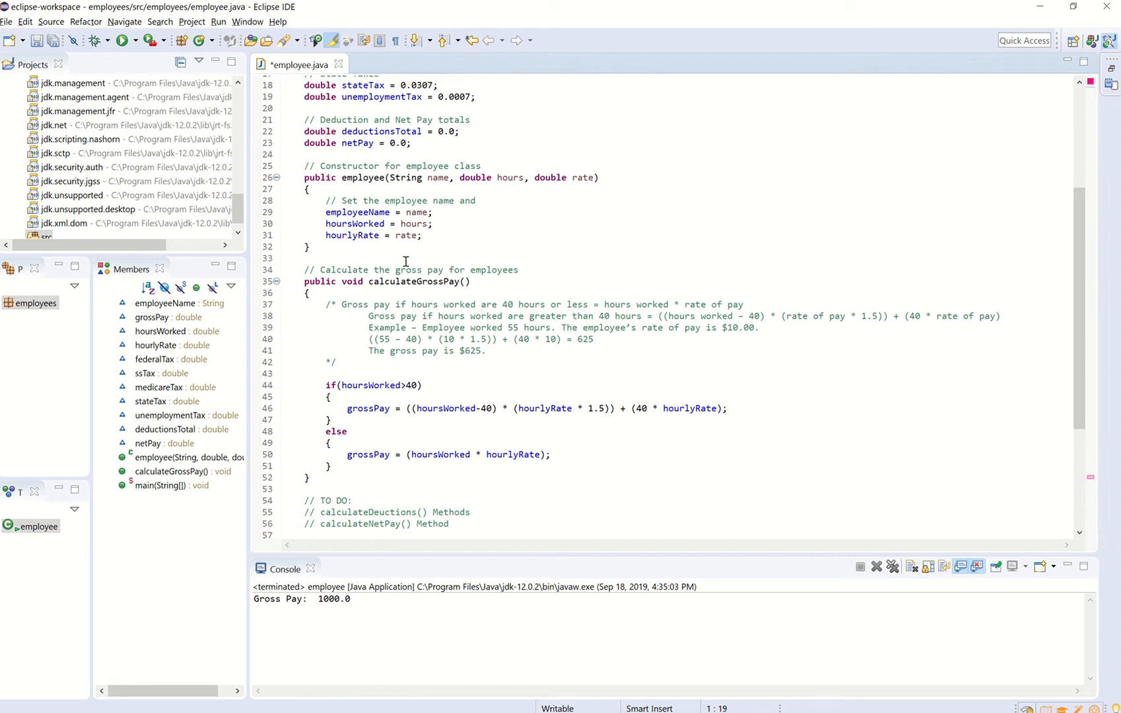
pyautogui.moveTo(406, 258)
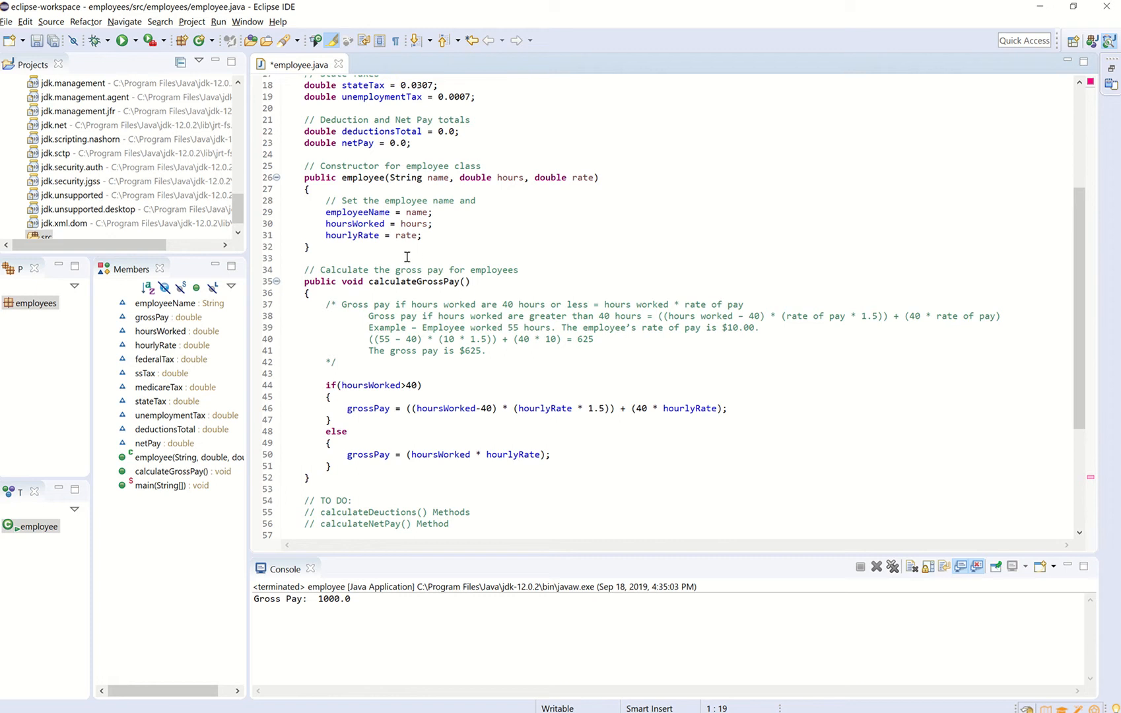
pyautogui.moveTo(406, 186)
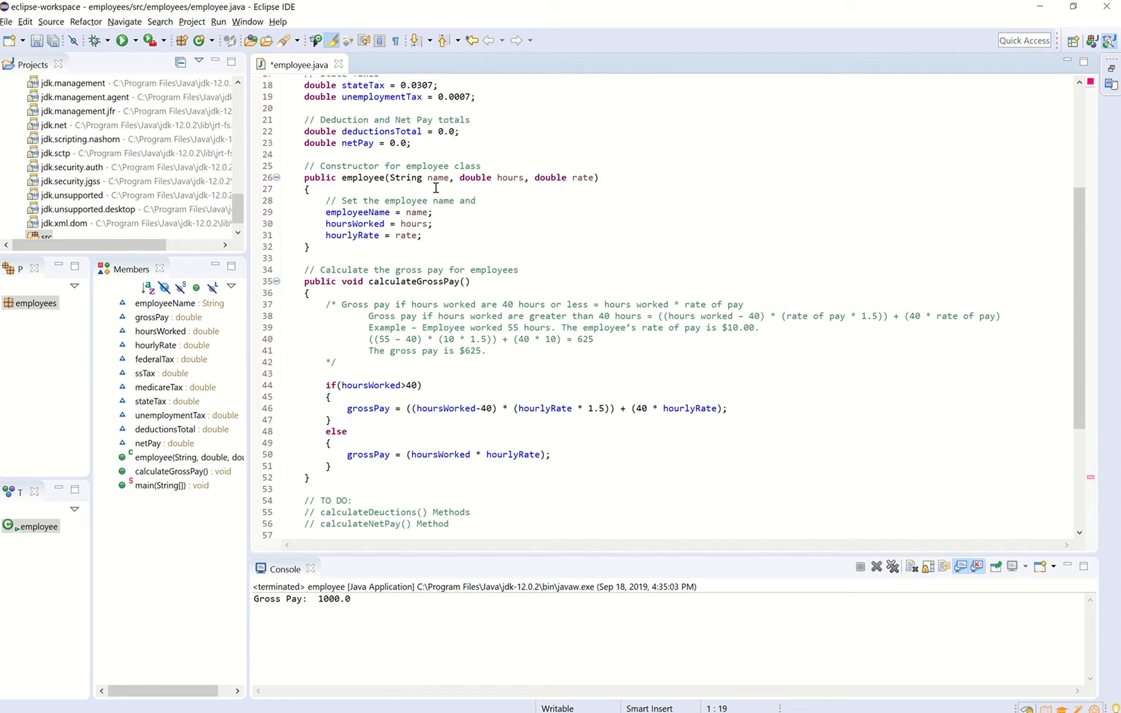
pyautogui.moveTo(508, 190)
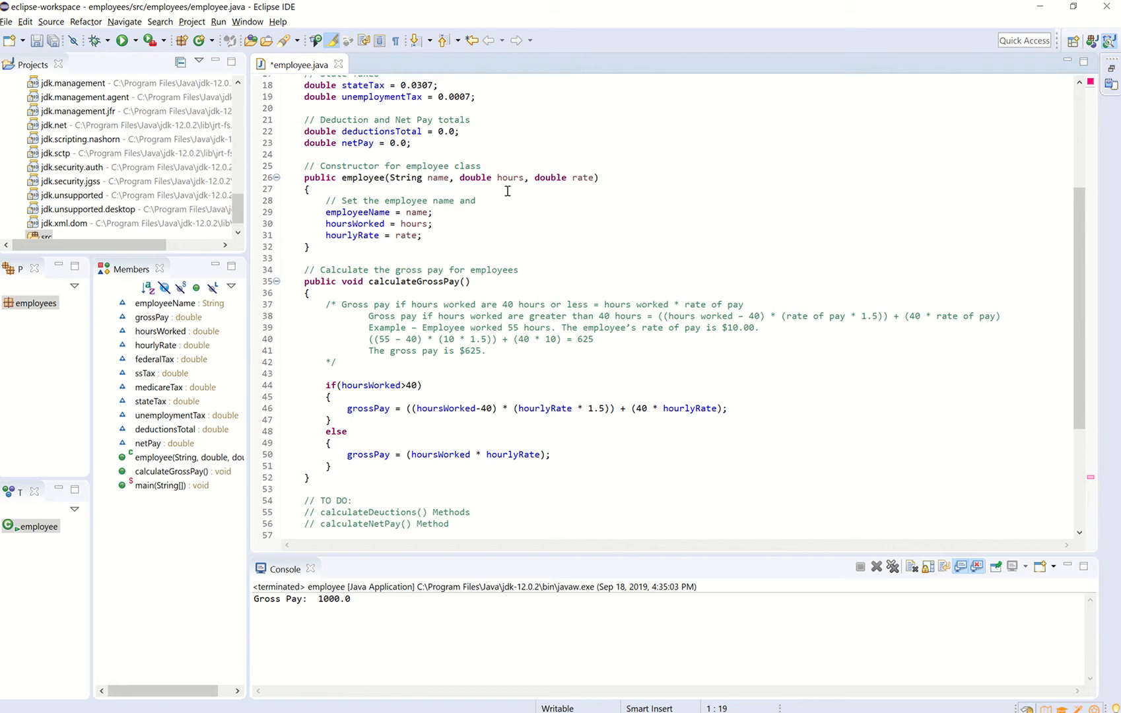
pyautogui.moveTo(584, 207)
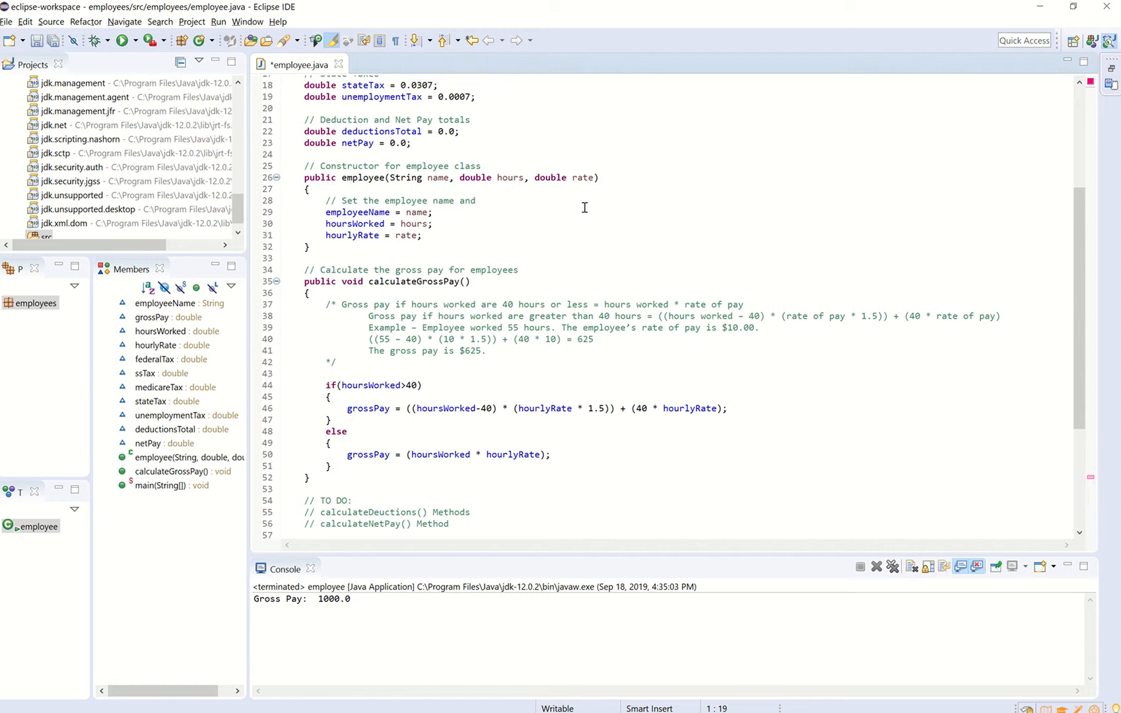
pyautogui.moveTo(360, 242)
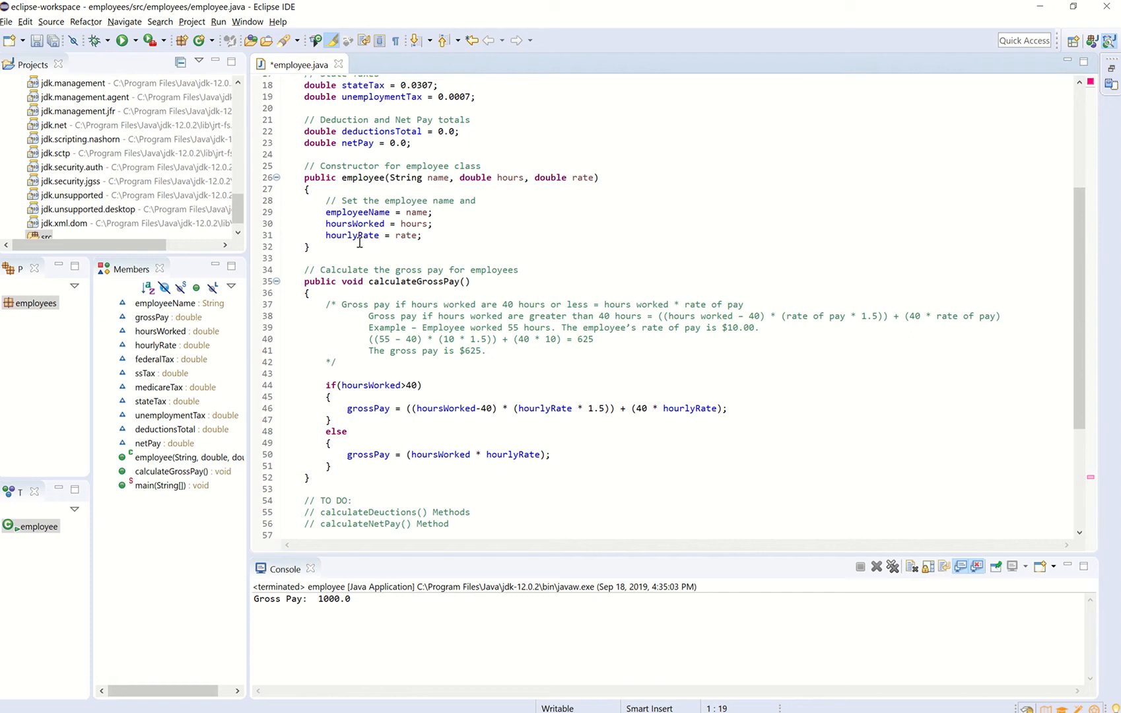
pyautogui.moveTo(547, 238)
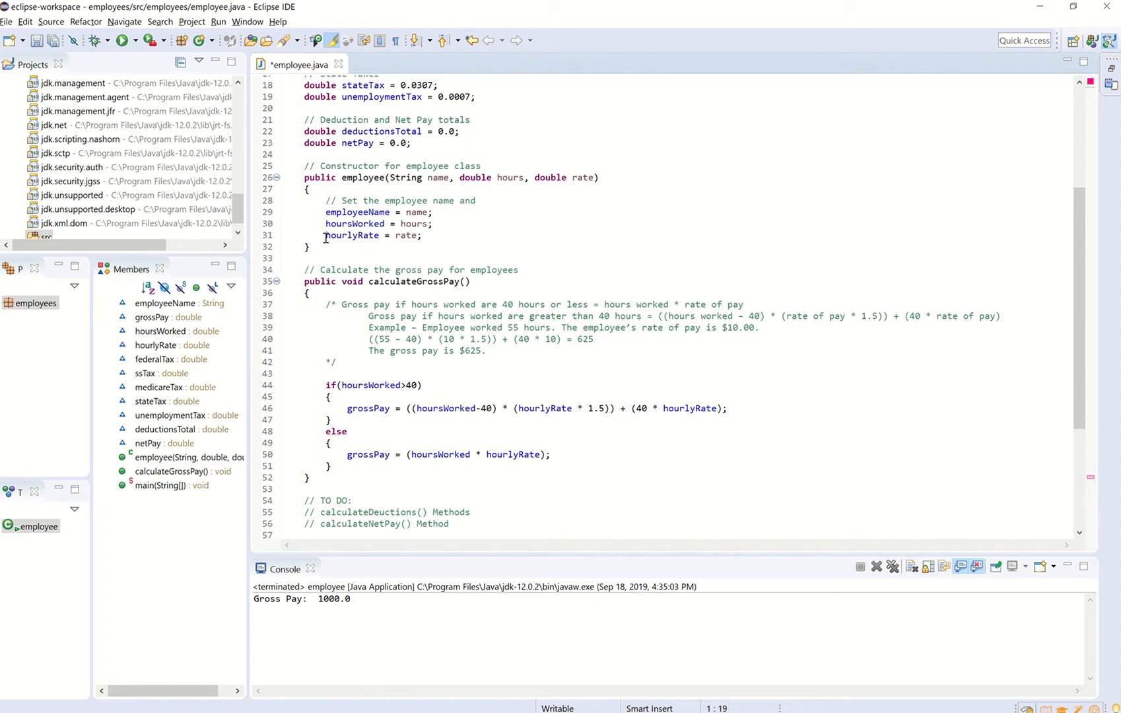
pyautogui.moveTo(440, 178)
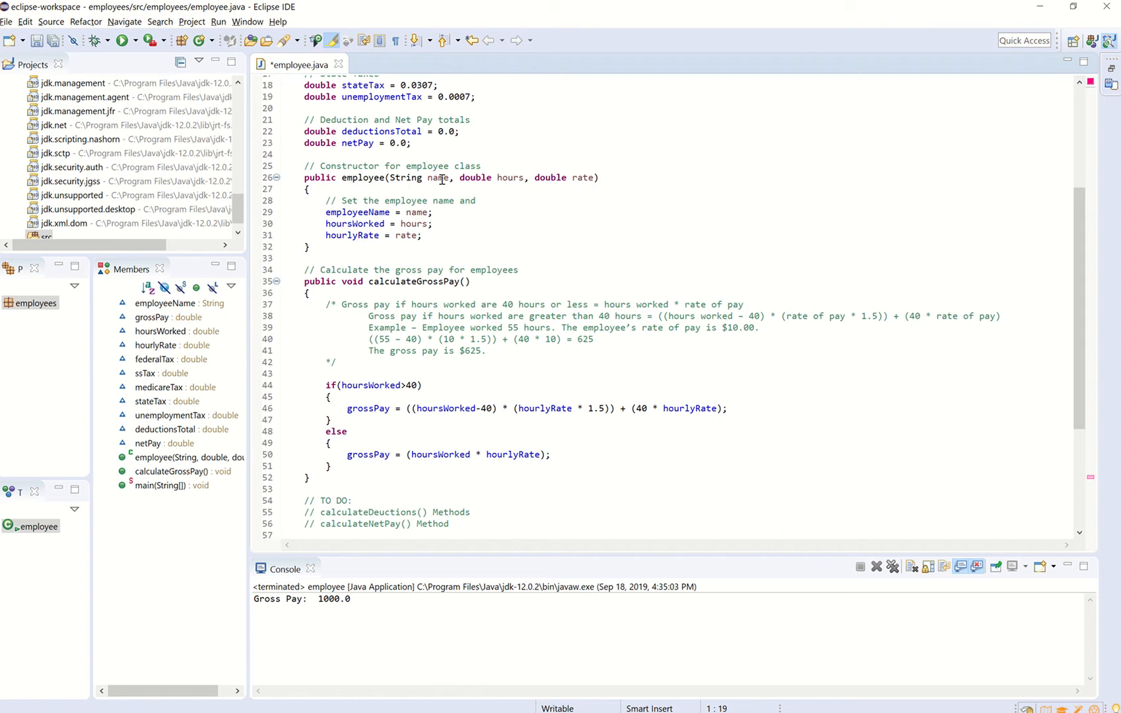
pyautogui.moveTo(503, 192)
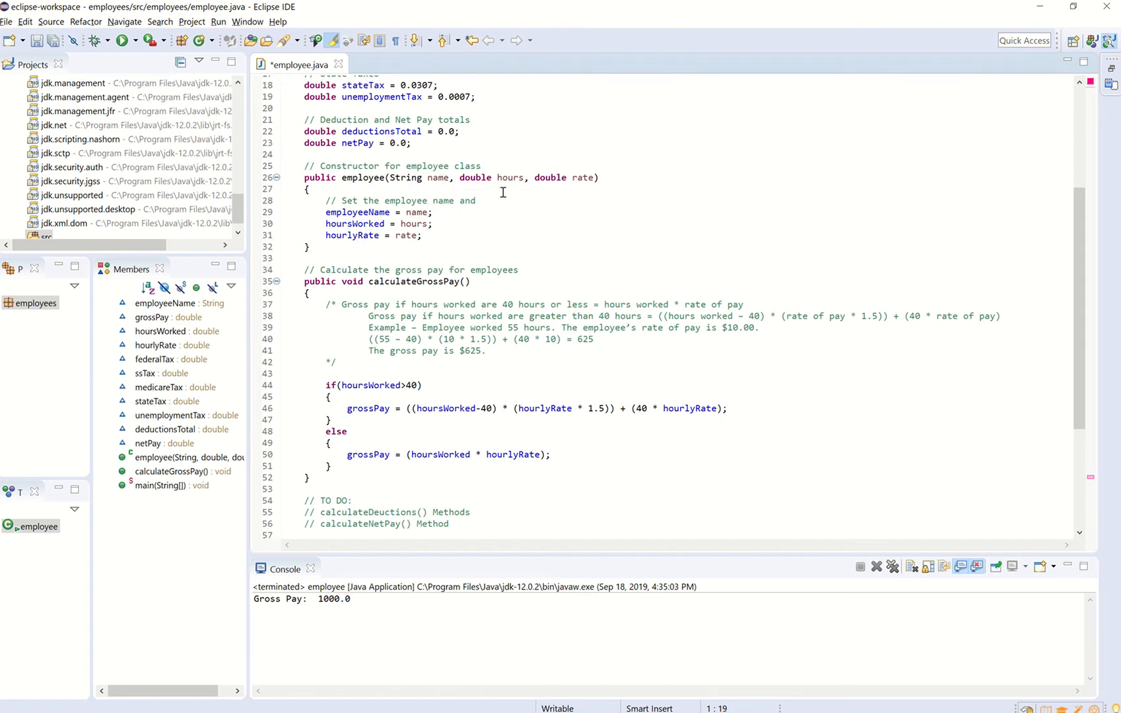
pyautogui.moveTo(357, 230)
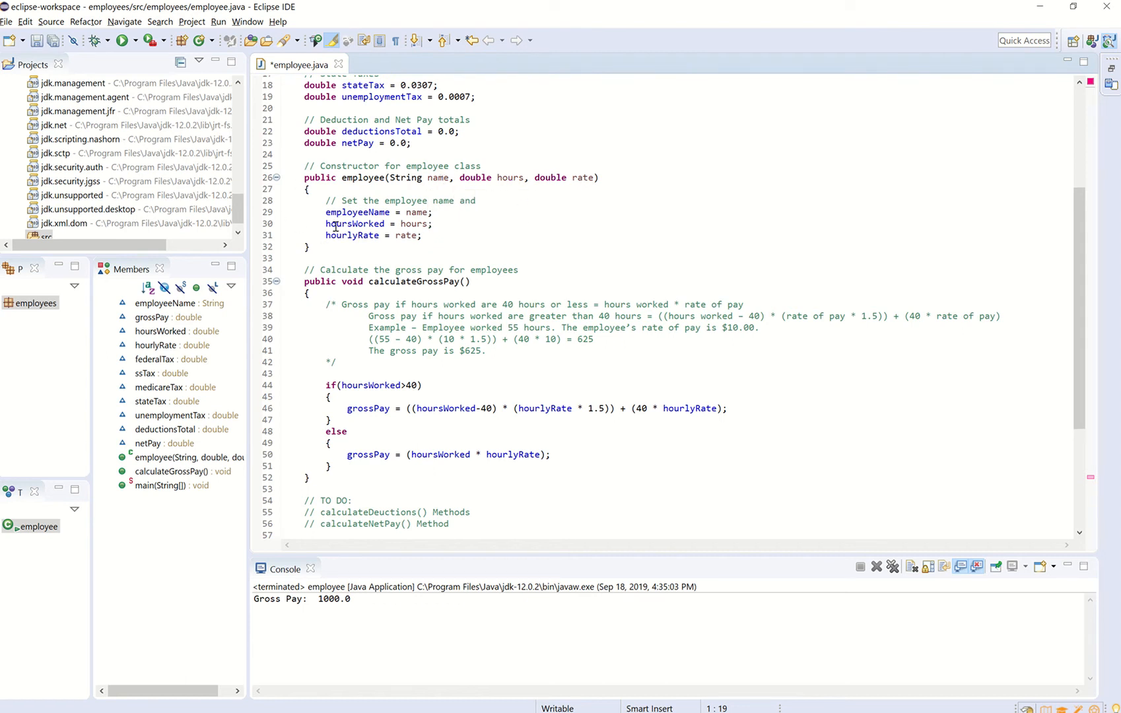
pyautogui.moveTo(682, 263)
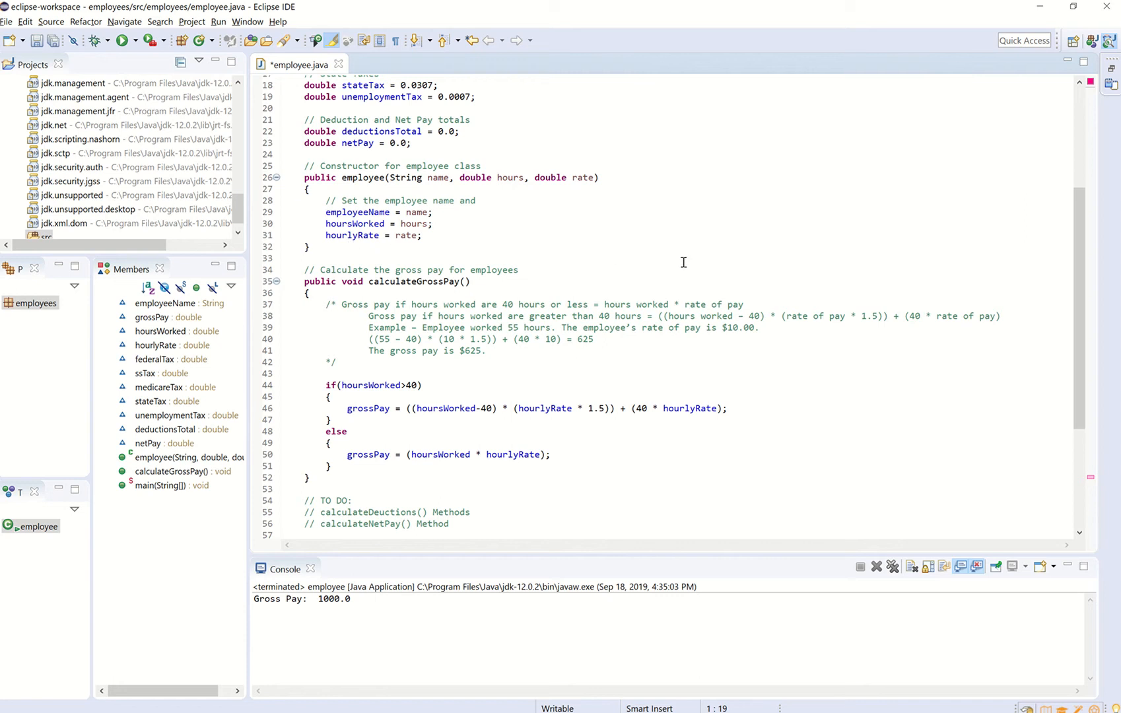
pyautogui.moveTo(674, 254)
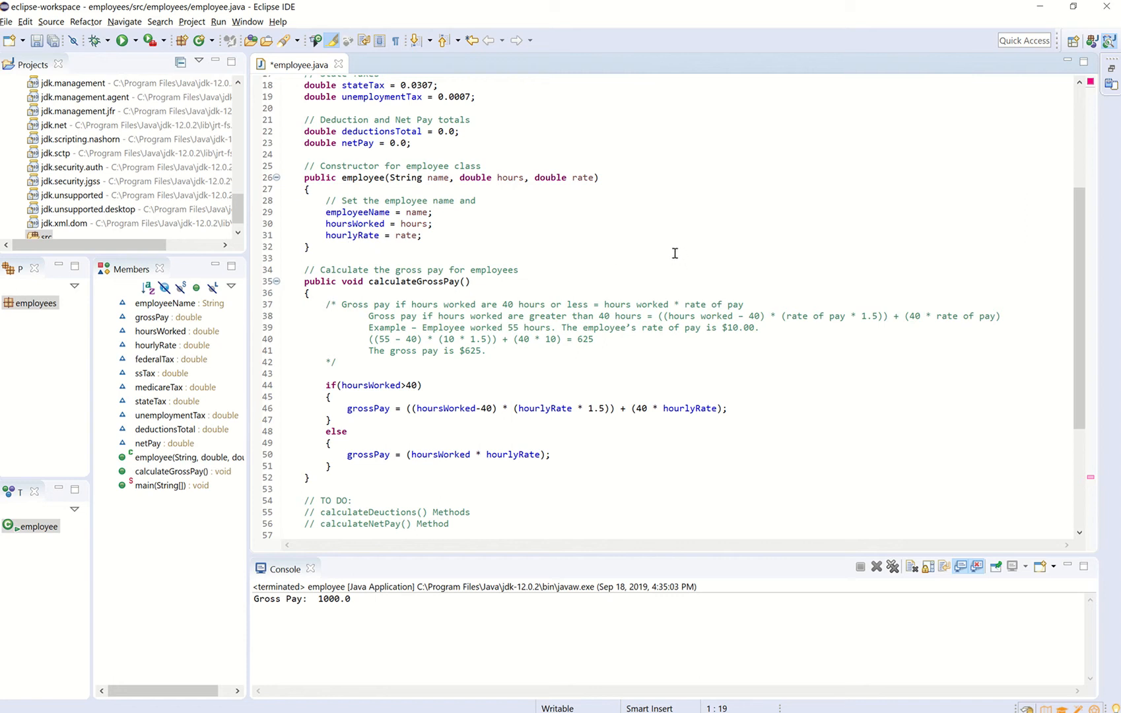
pyautogui.moveTo(486, 227)
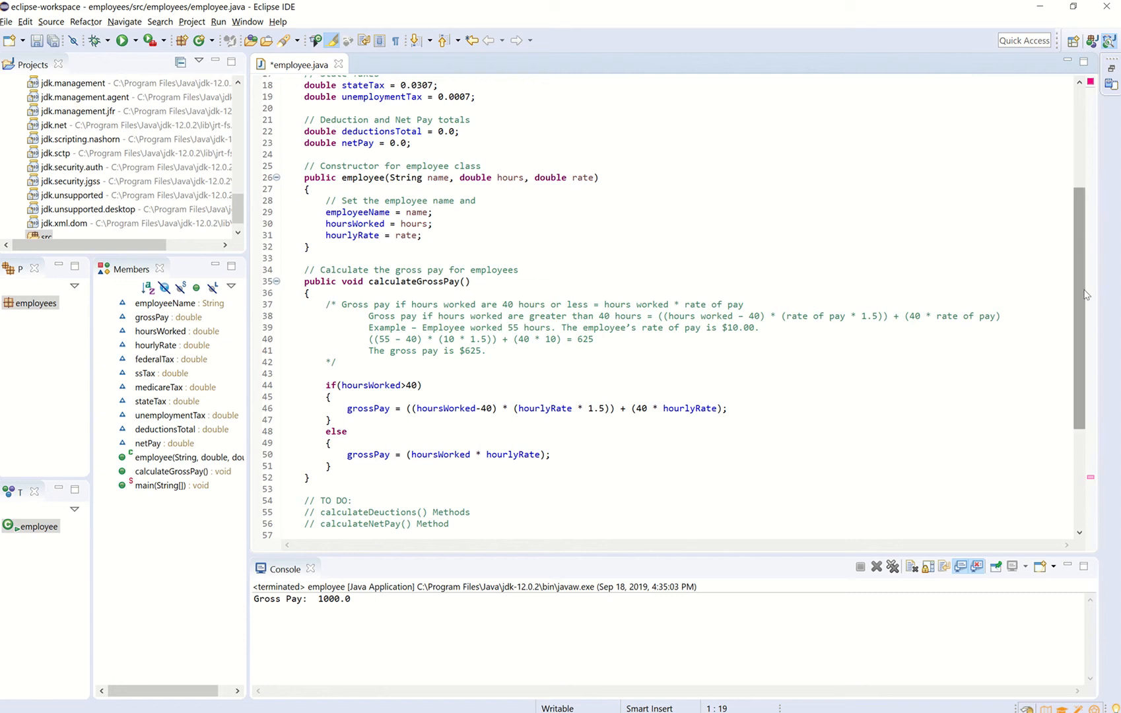
pyautogui.scroll(-3)
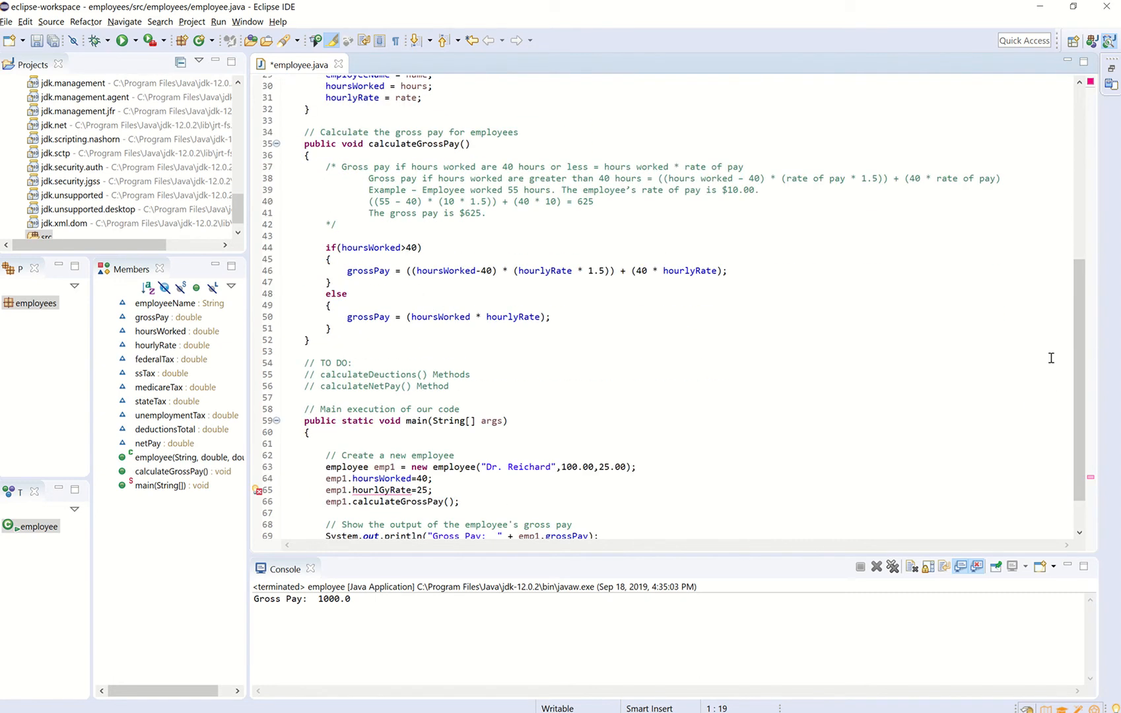
pyautogui.moveTo(861, 290)
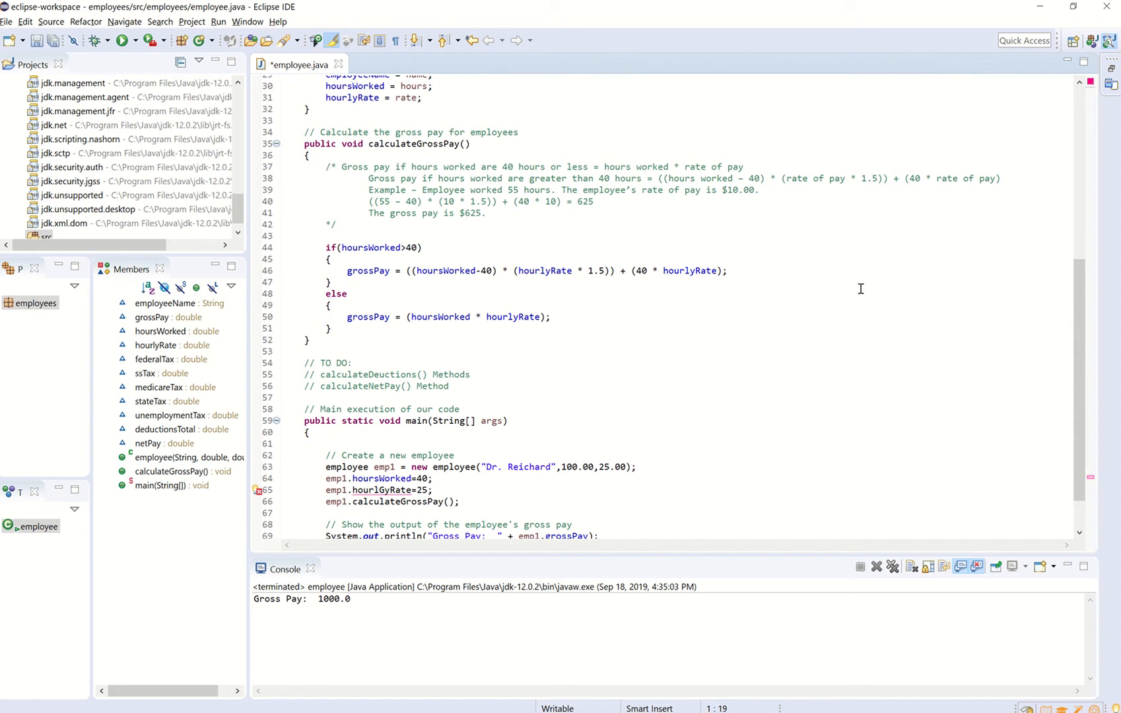
pyautogui.moveTo(821, 260)
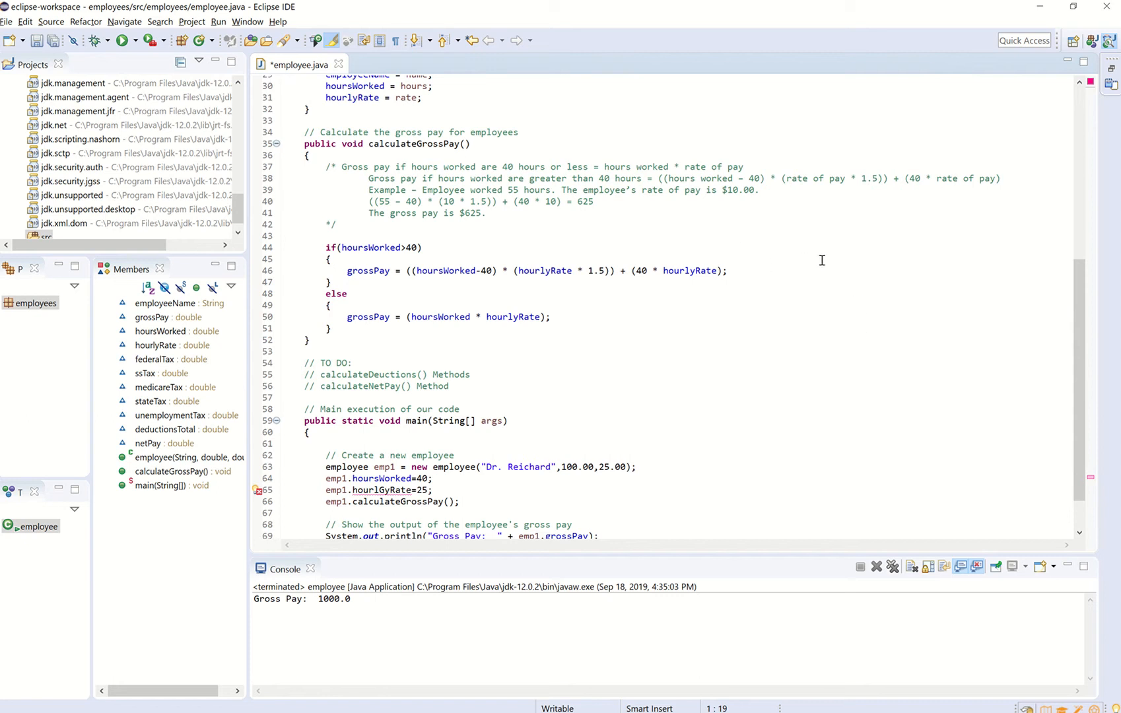
pyautogui.moveTo(825, 260)
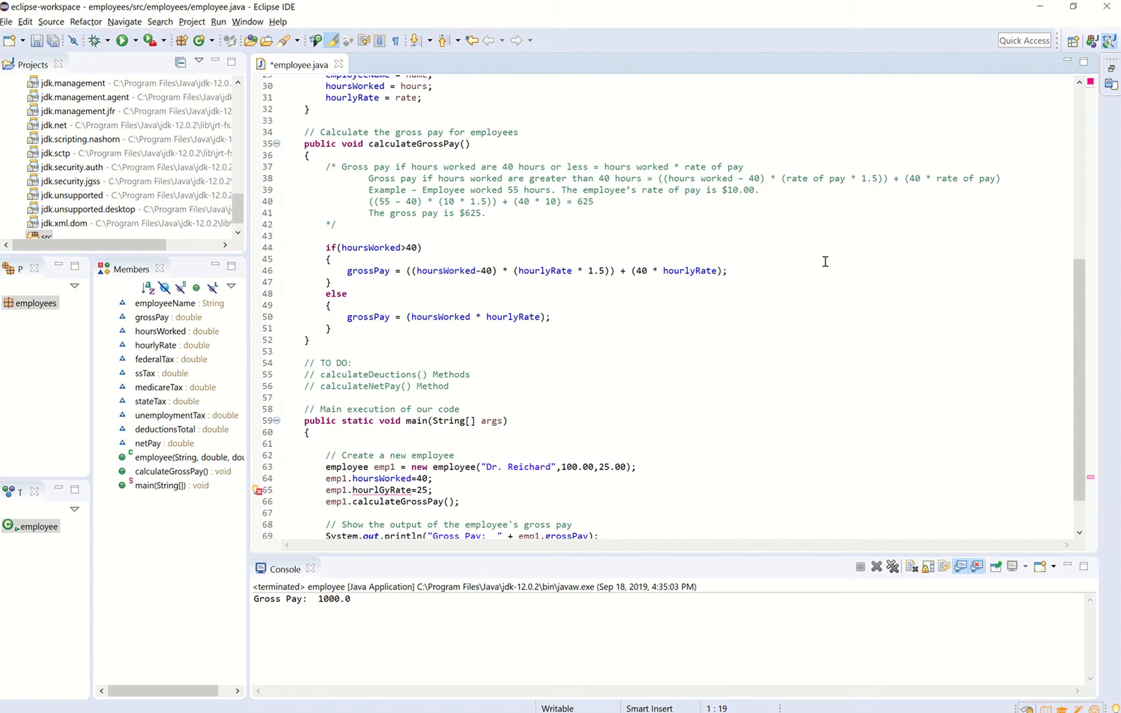
pyautogui.moveTo(417, 220)
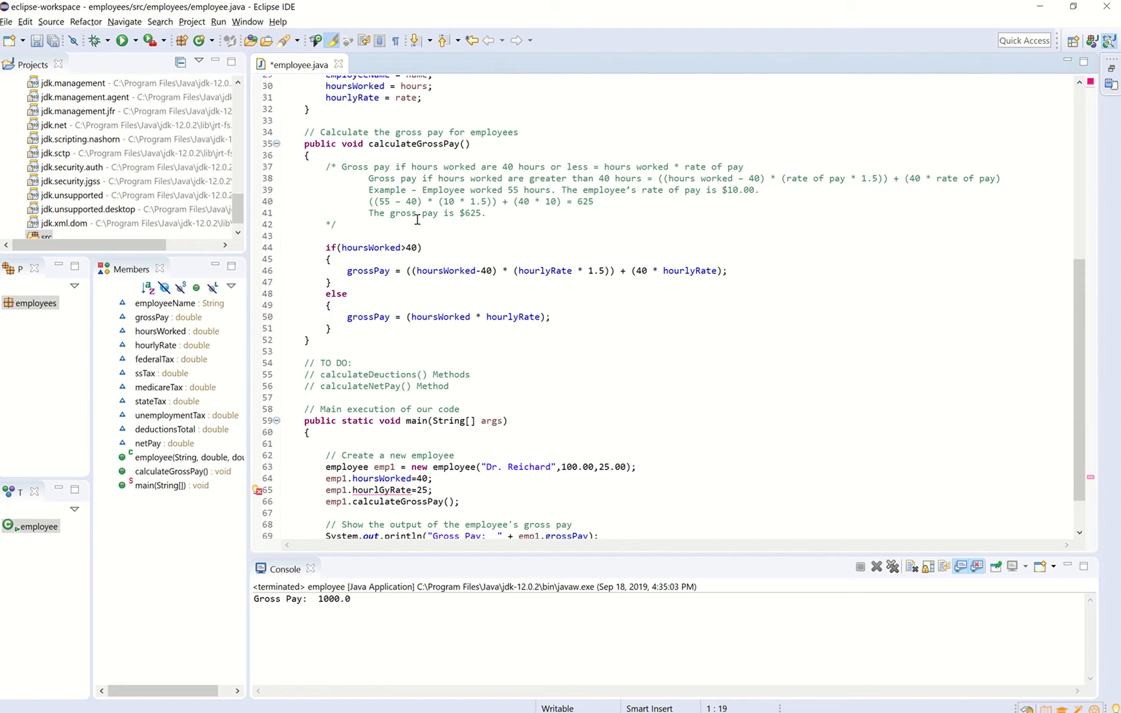
pyautogui.moveTo(342, 253)
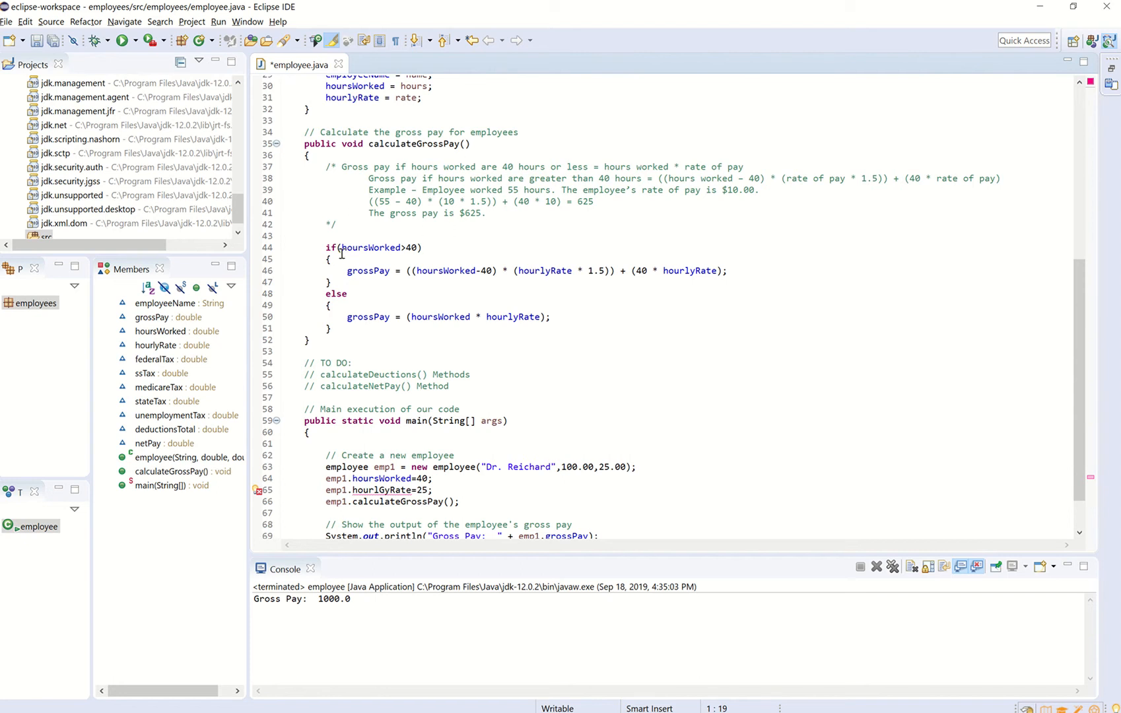
pyautogui.moveTo(408, 336)
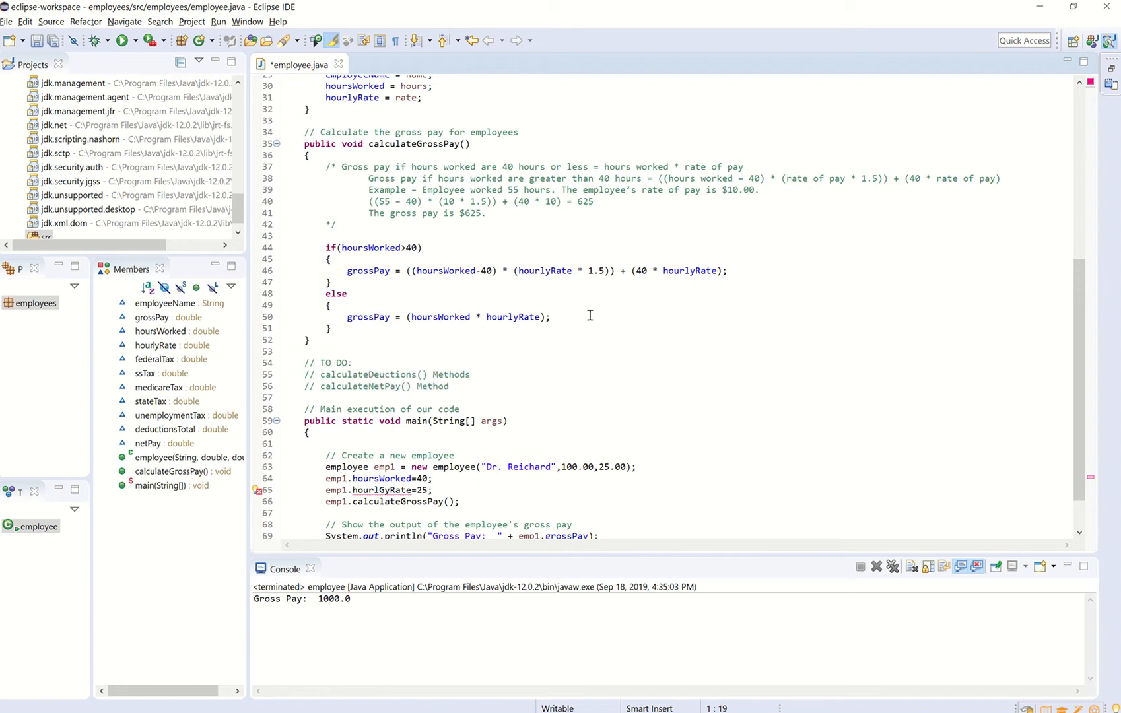
pyautogui.moveTo(791, 291)
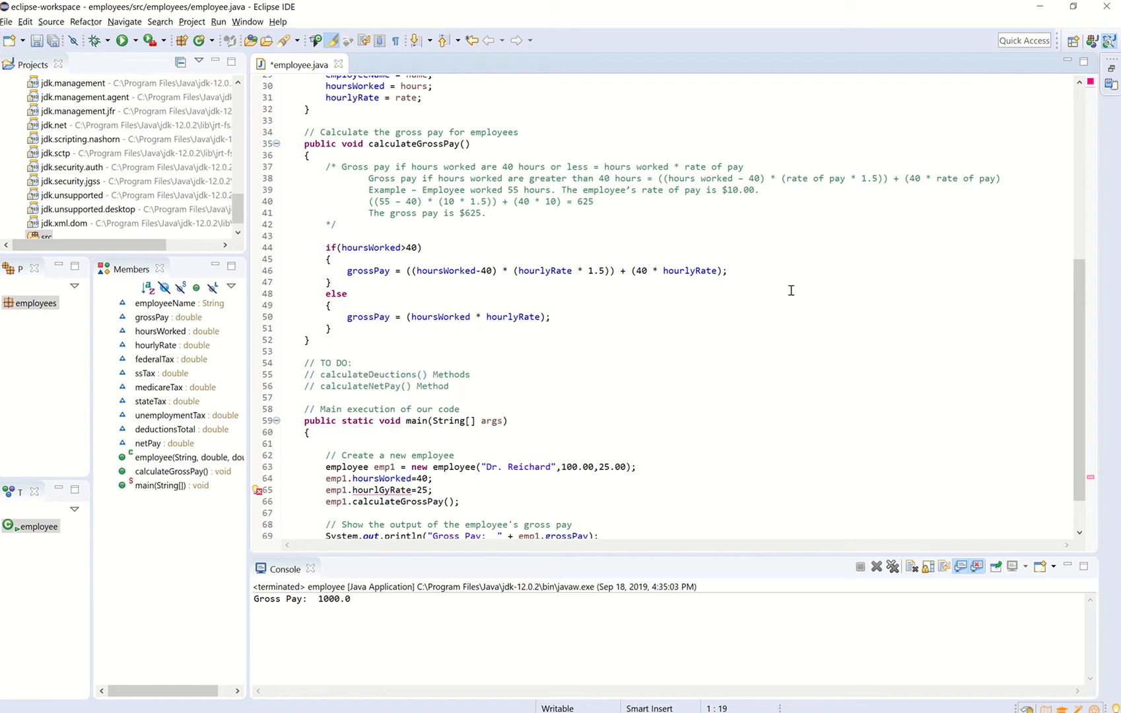
pyautogui.moveTo(780, 298)
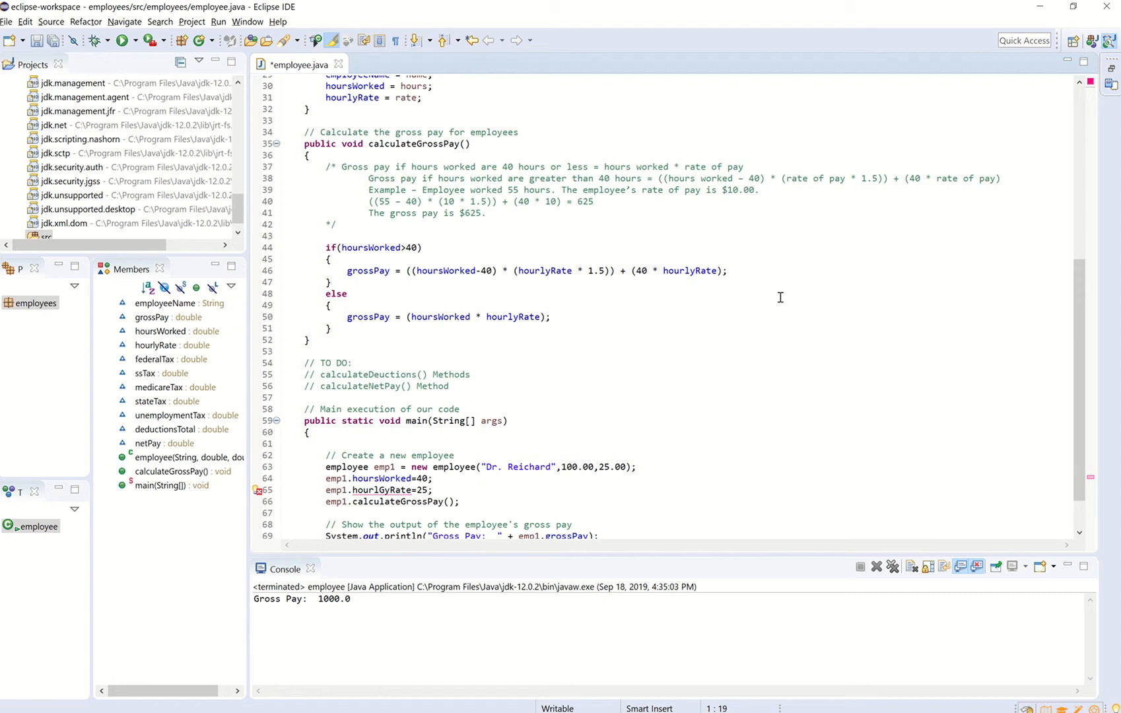
pyautogui.moveTo(773, 305)
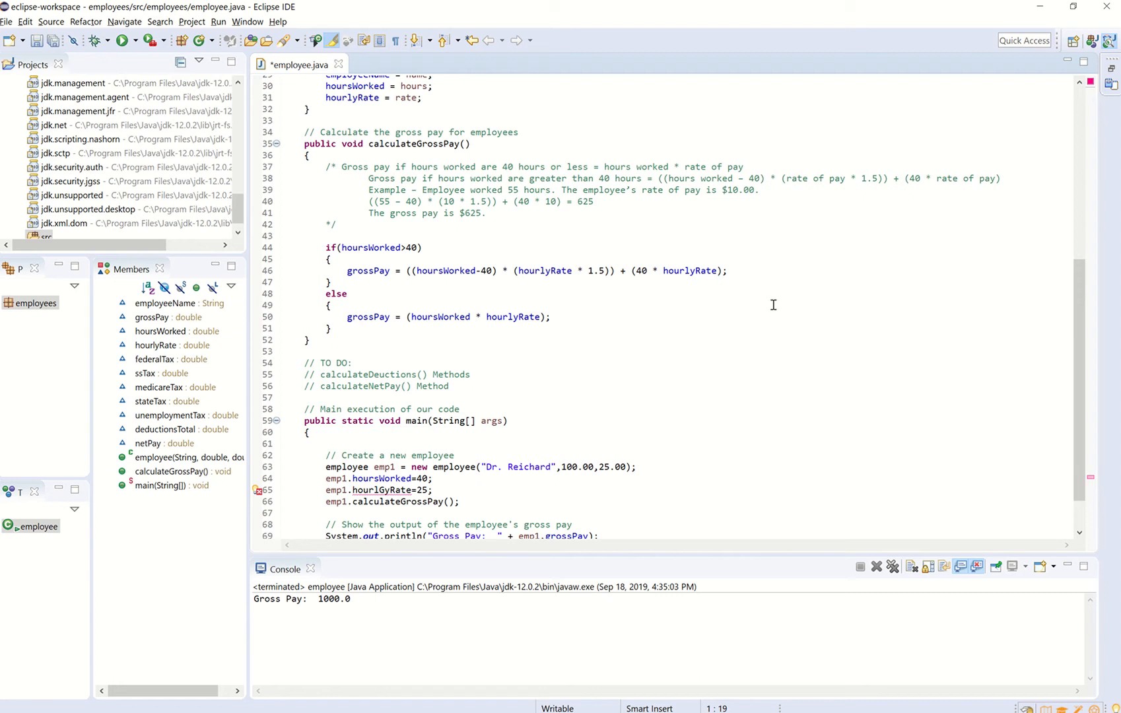
pyautogui.moveTo(769, 306)
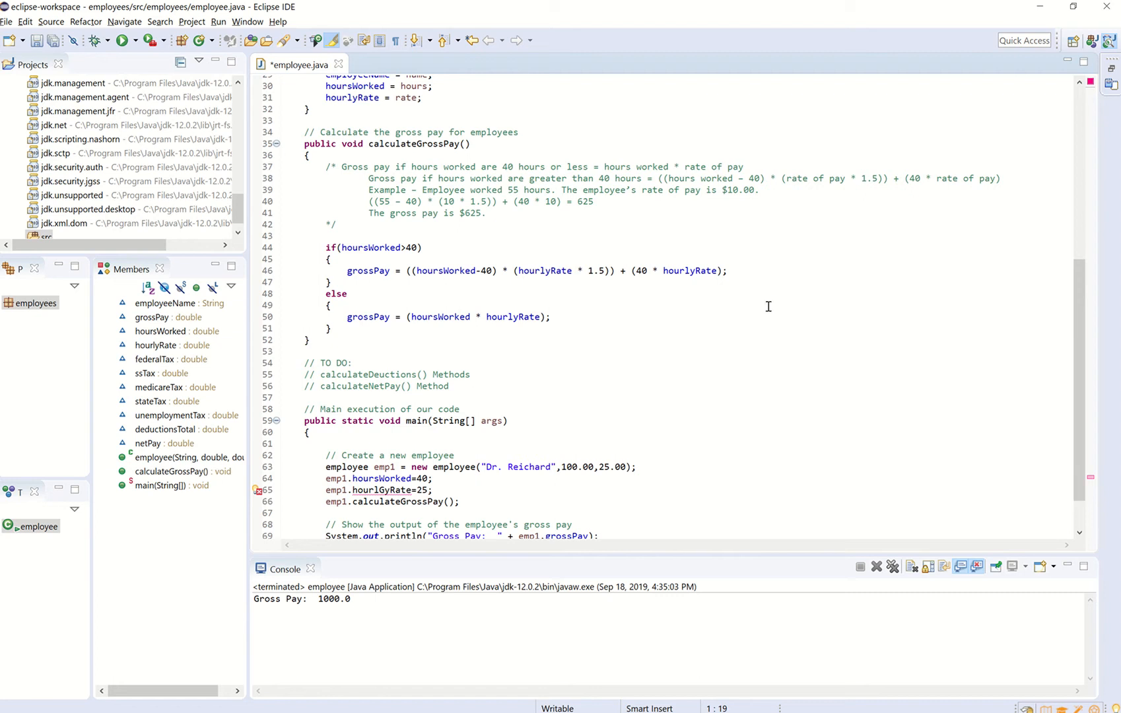
pyautogui.moveTo(423, 326)
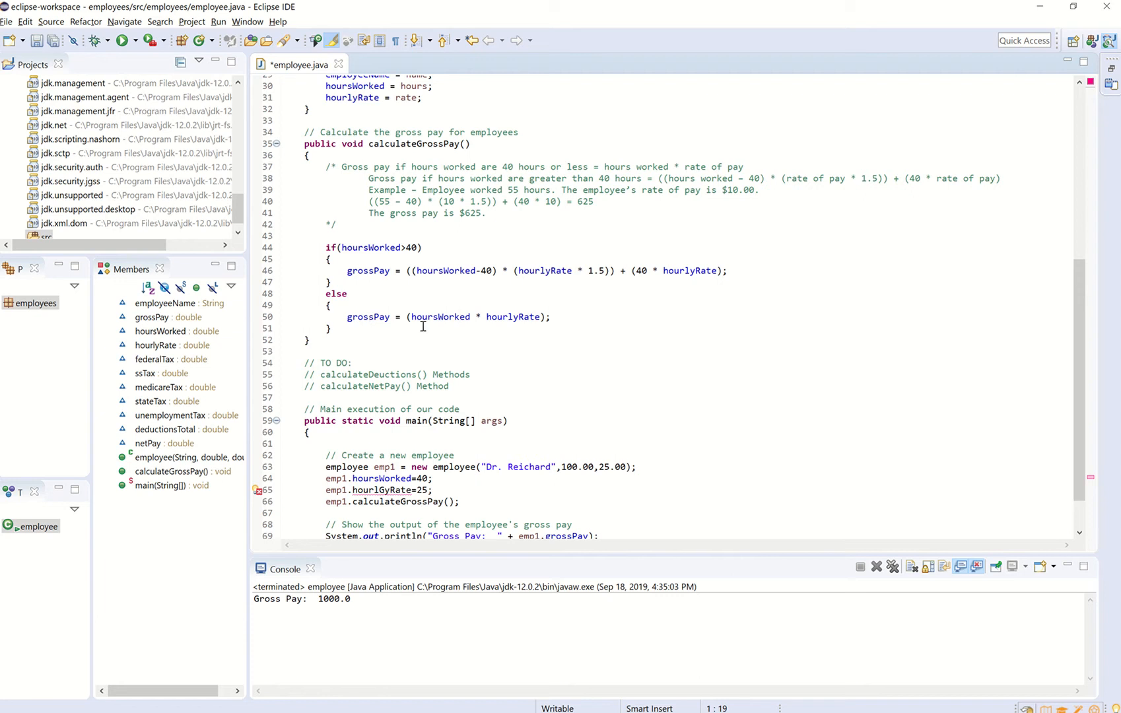
pyautogui.moveTo(482, 377)
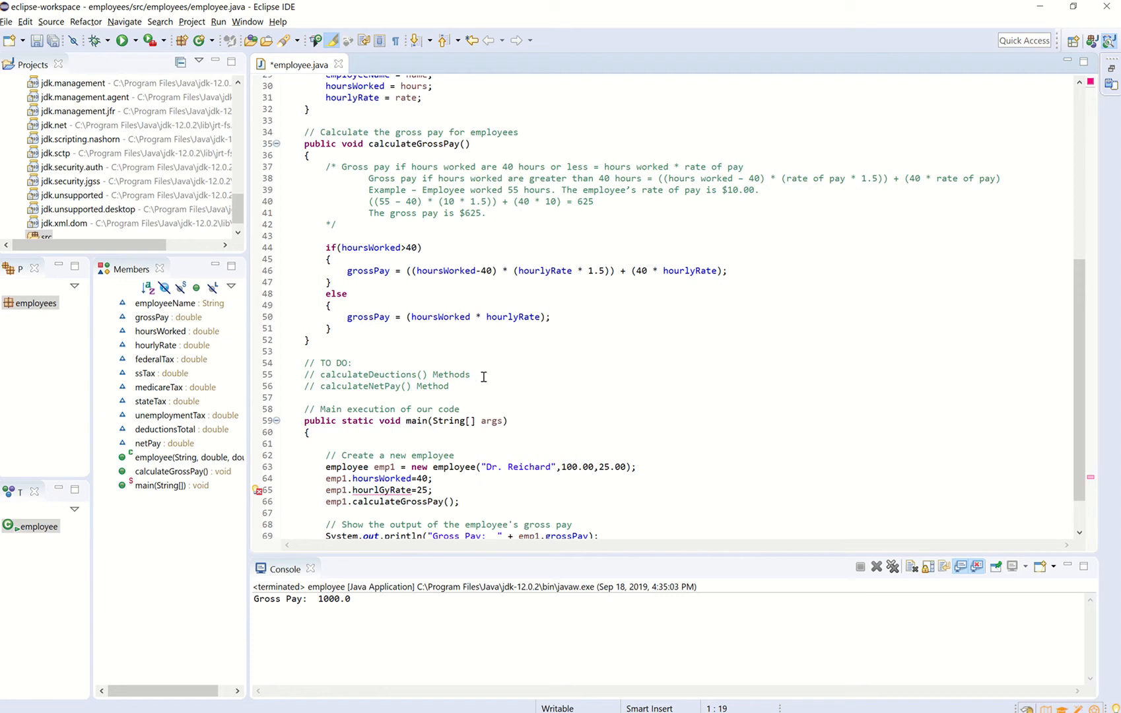
pyautogui.moveTo(493, 362)
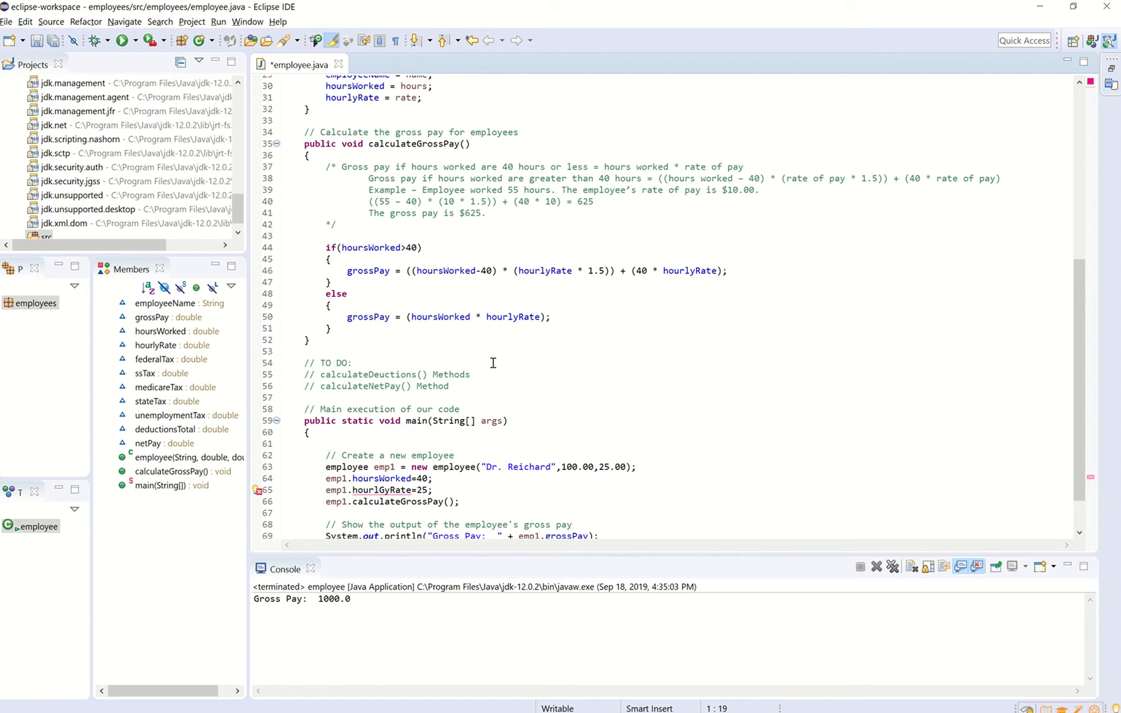
pyautogui.moveTo(490, 362)
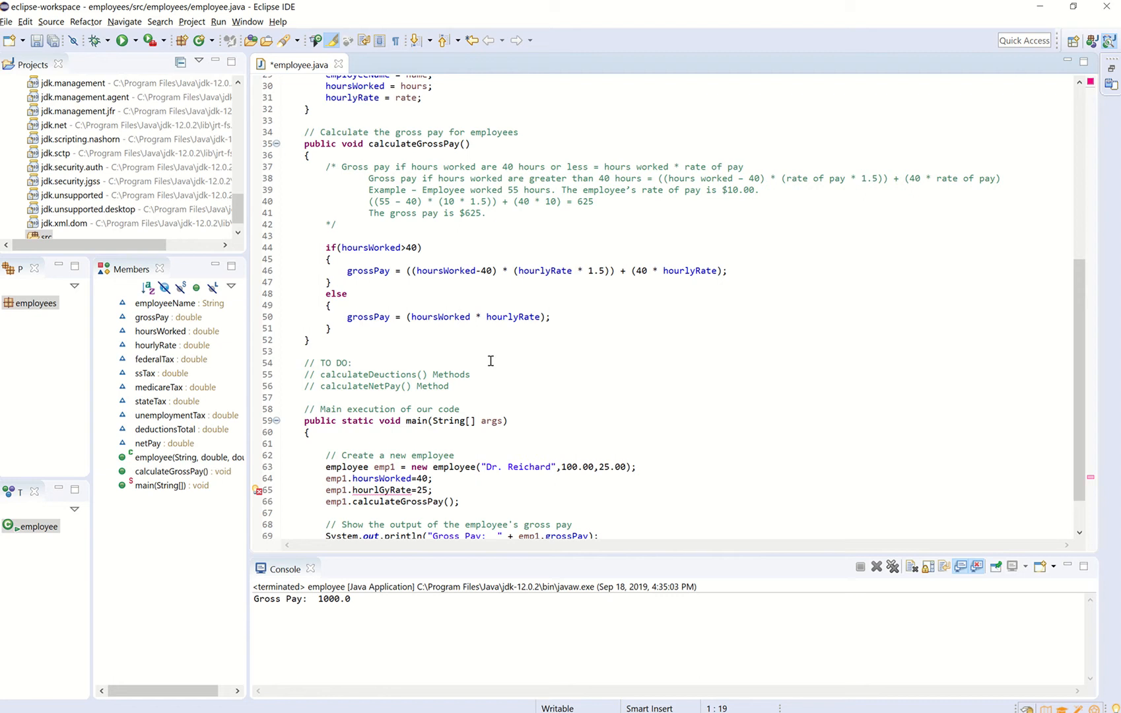
pyautogui.moveTo(490, 360)
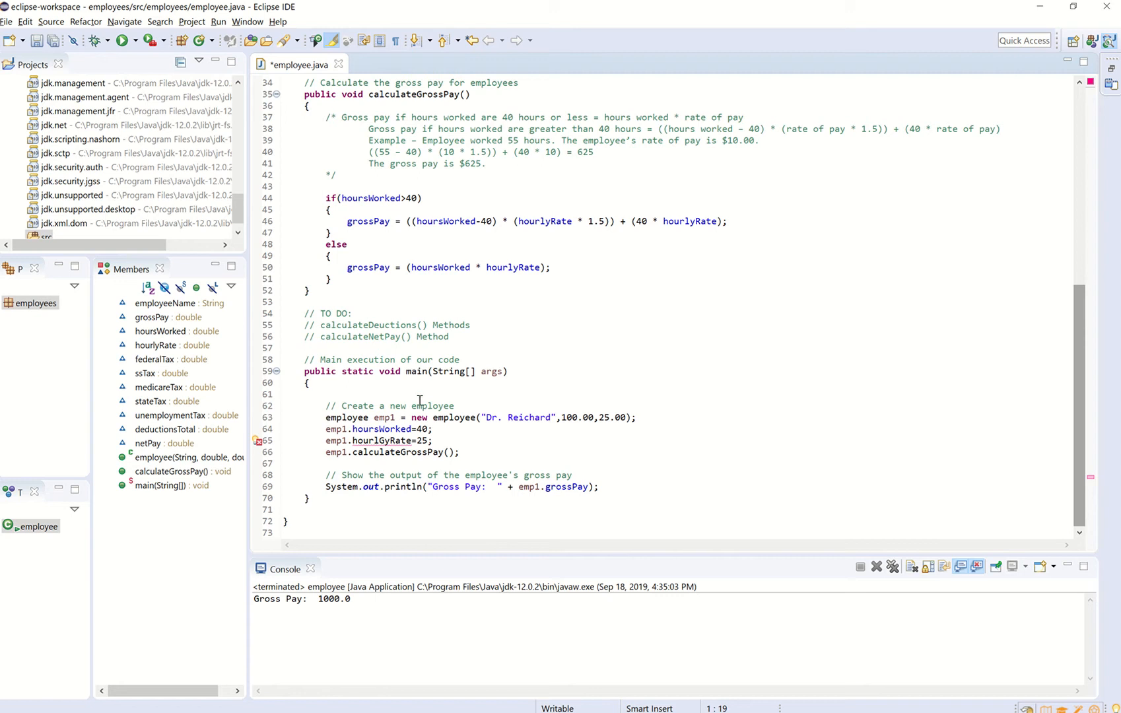
# Step: Place the caret after the calculateNetPay TO DO comment to correct the deductions note
pyautogui.click(379, 440)
pyautogui.write('d')
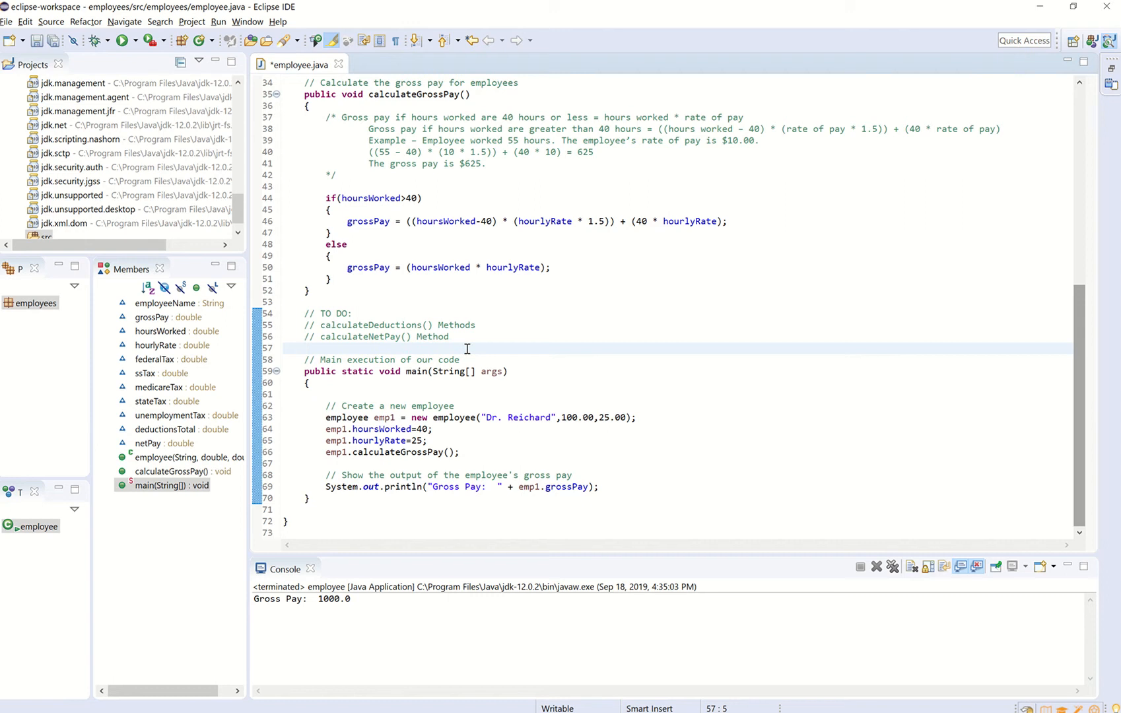
pyautogui.click(452, 337)
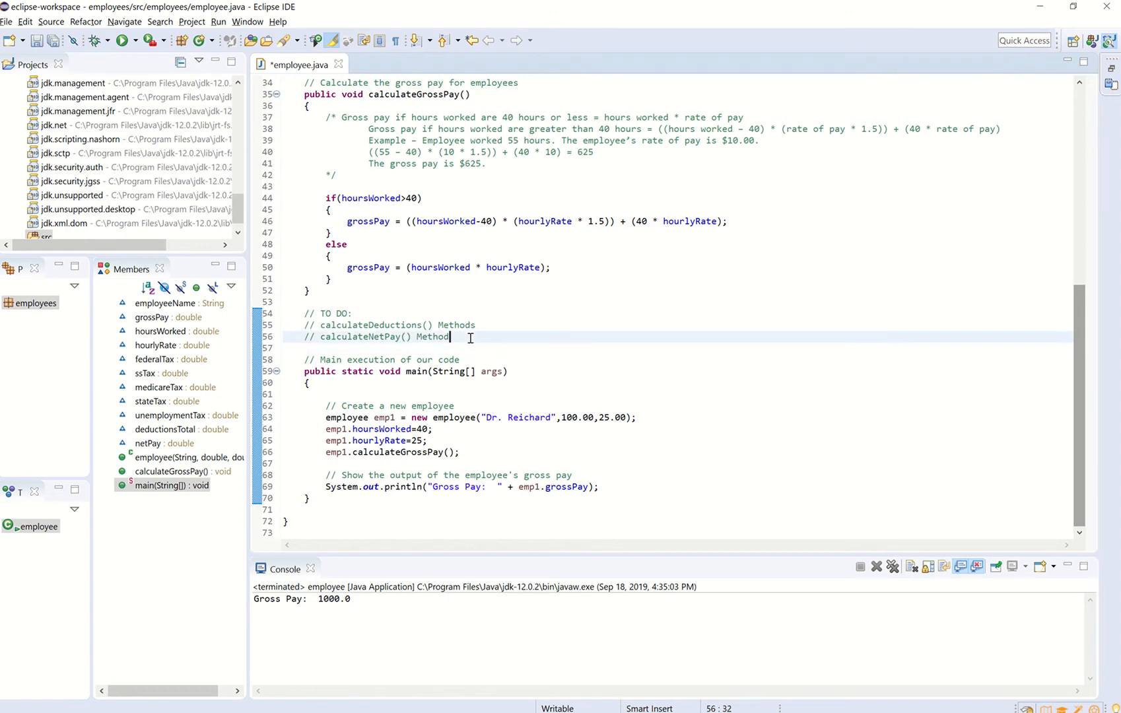
pyautogui.moveTo(463, 163)
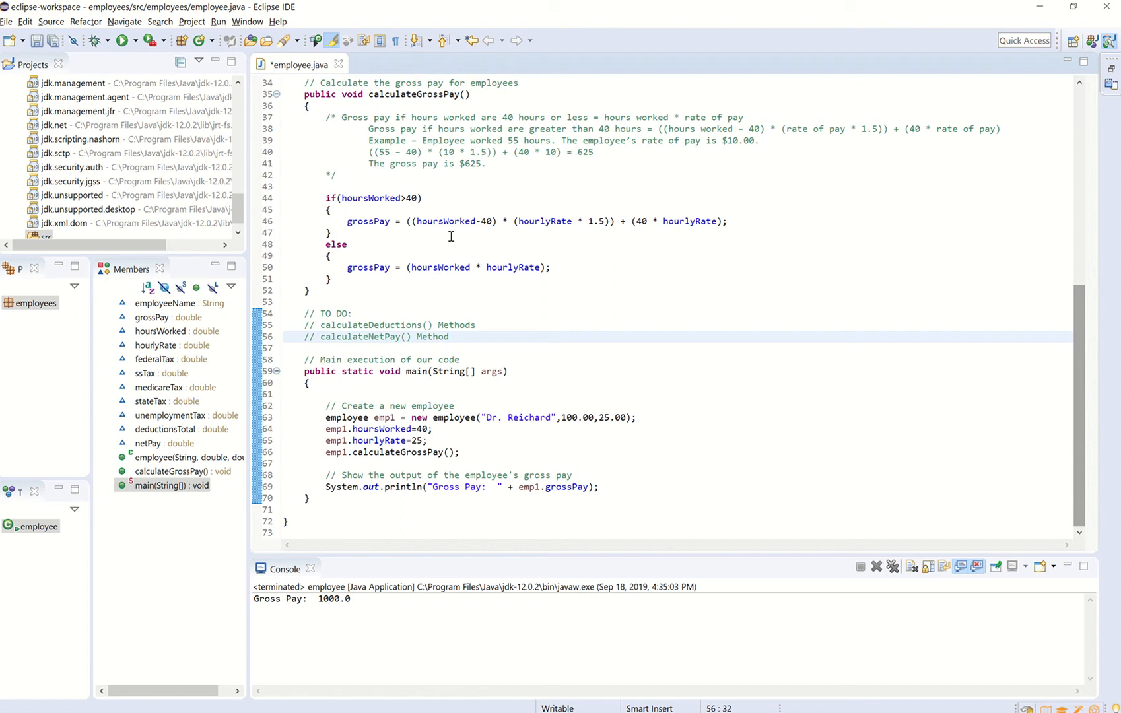
pyautogui.click(449, 336)
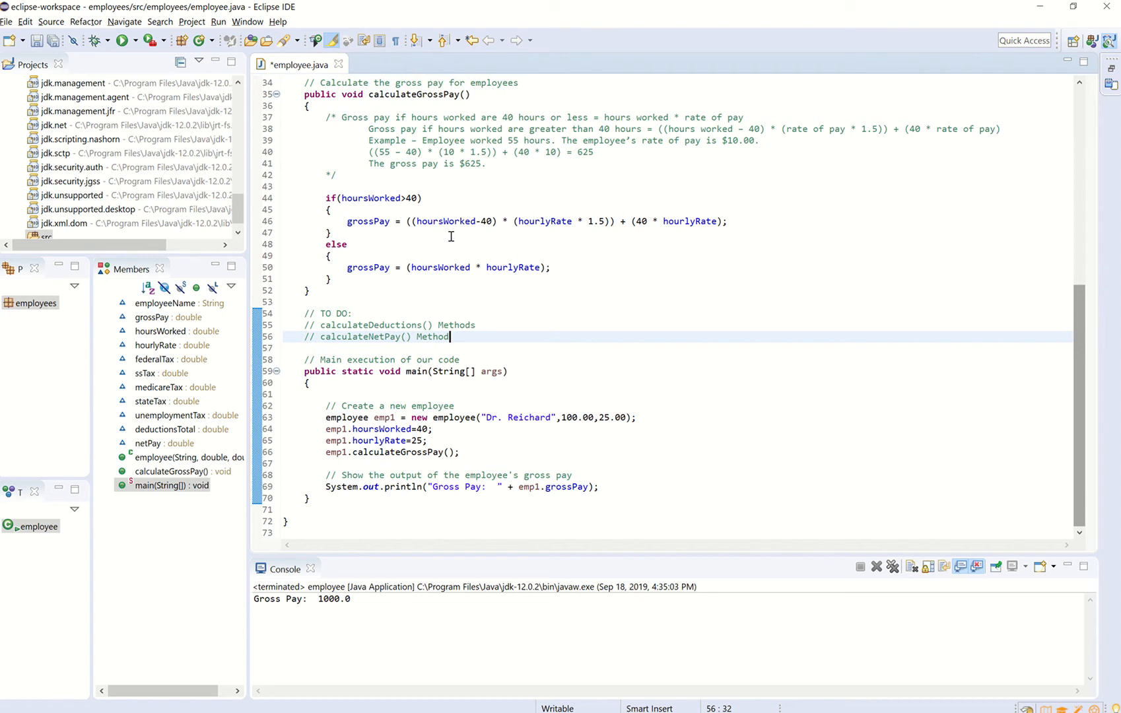
pyautogui.moveTo(296, 356)
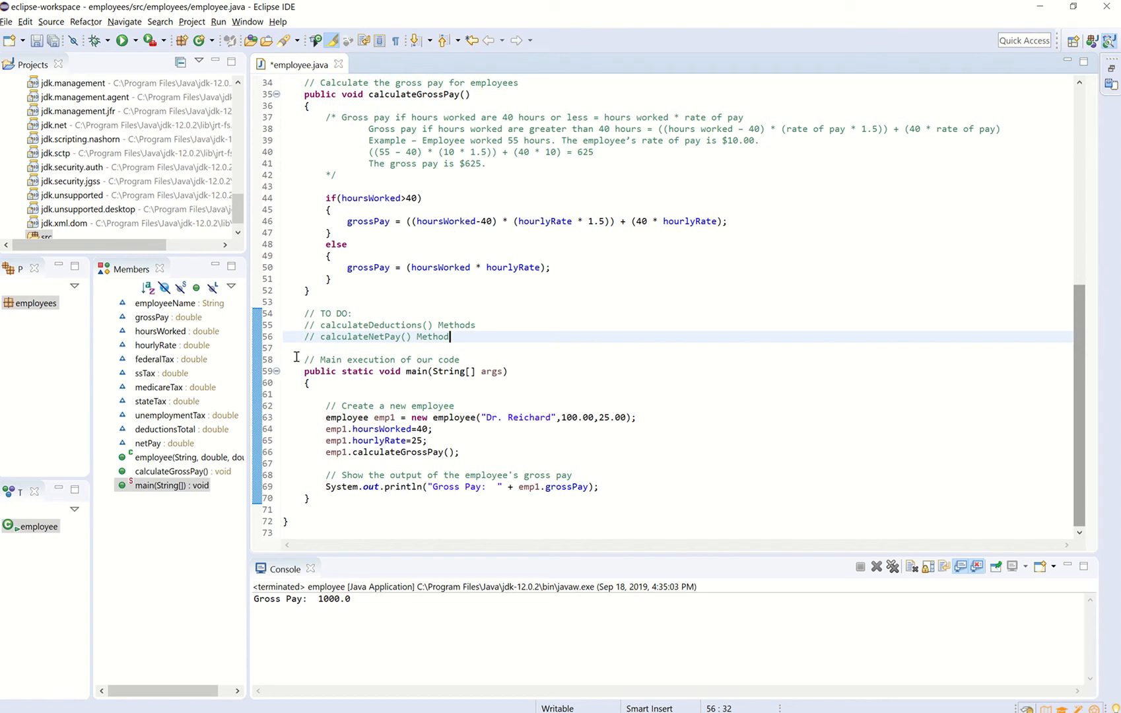
pyautogui.moveTo(320, 506)
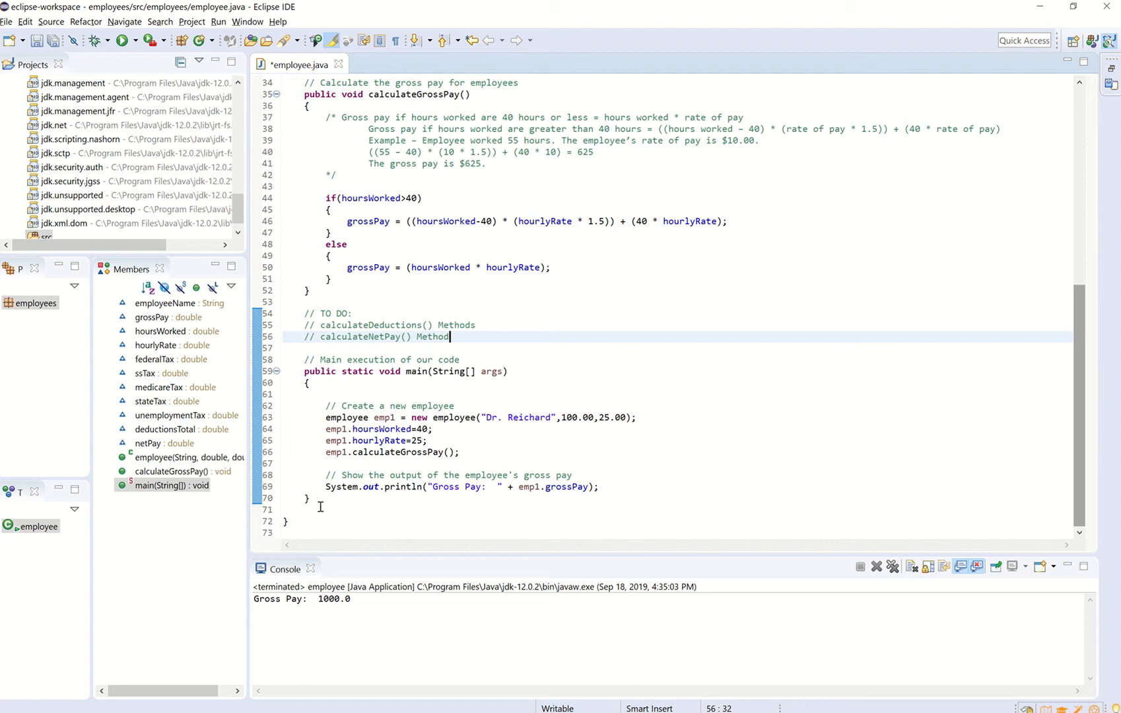
pyautogui.moveTo(331, 450)
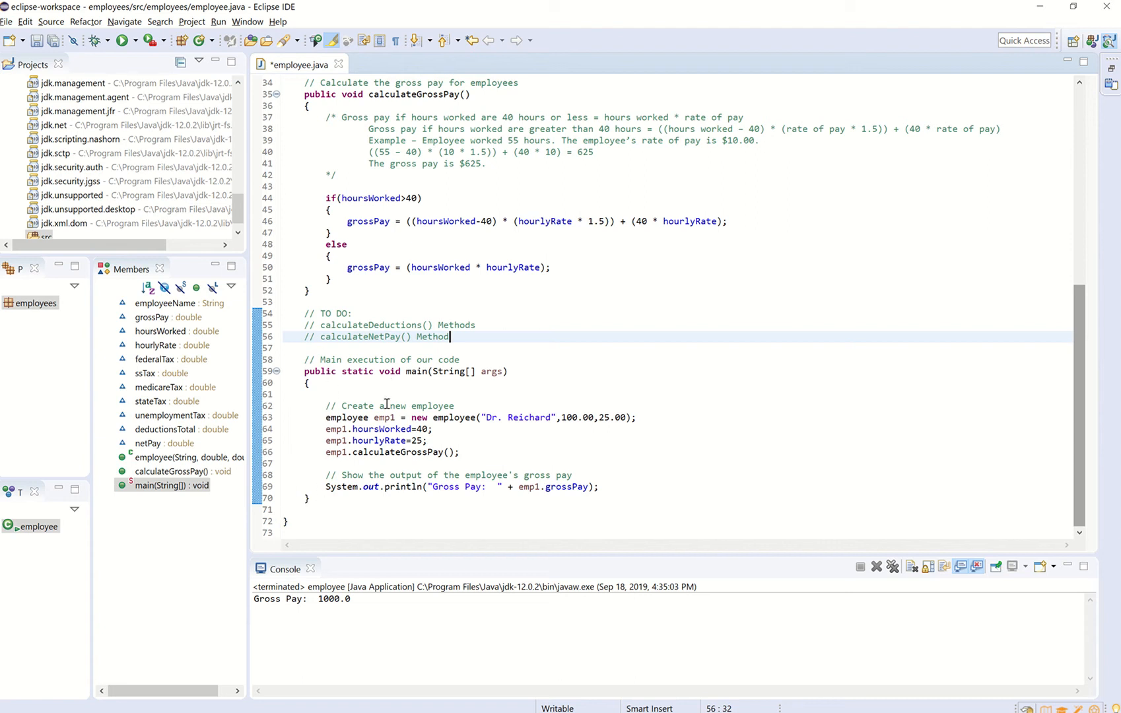
pyautogui.moveTo(346, 515)
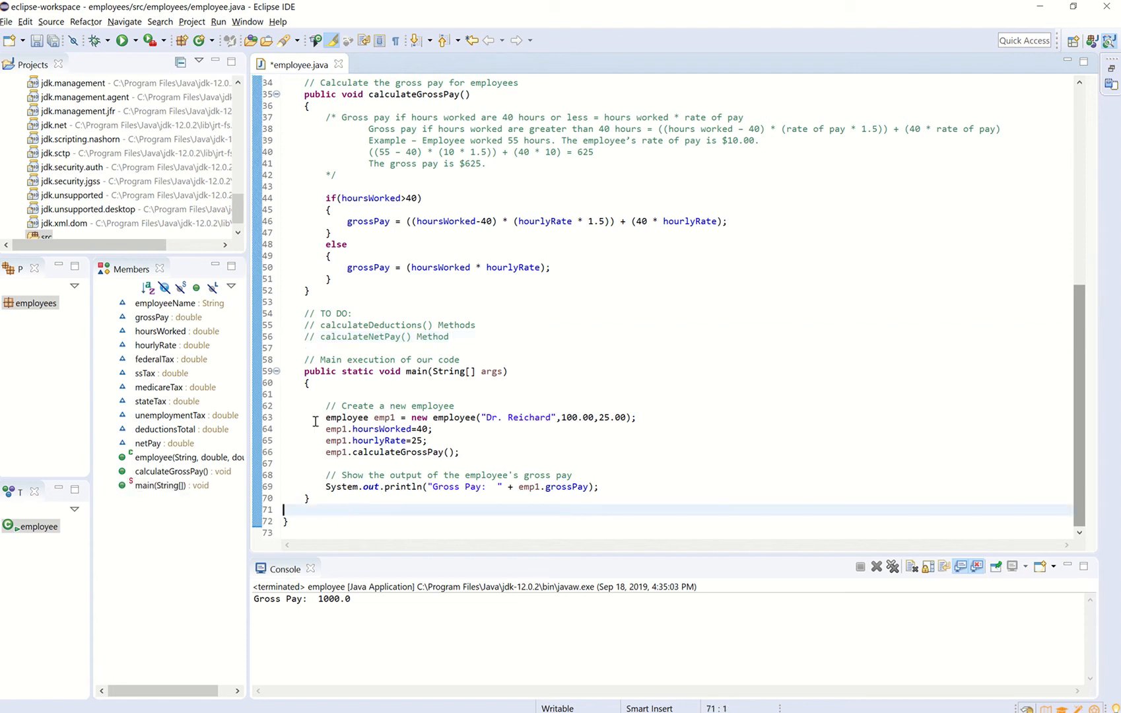
pyautogui.click(325, 418)
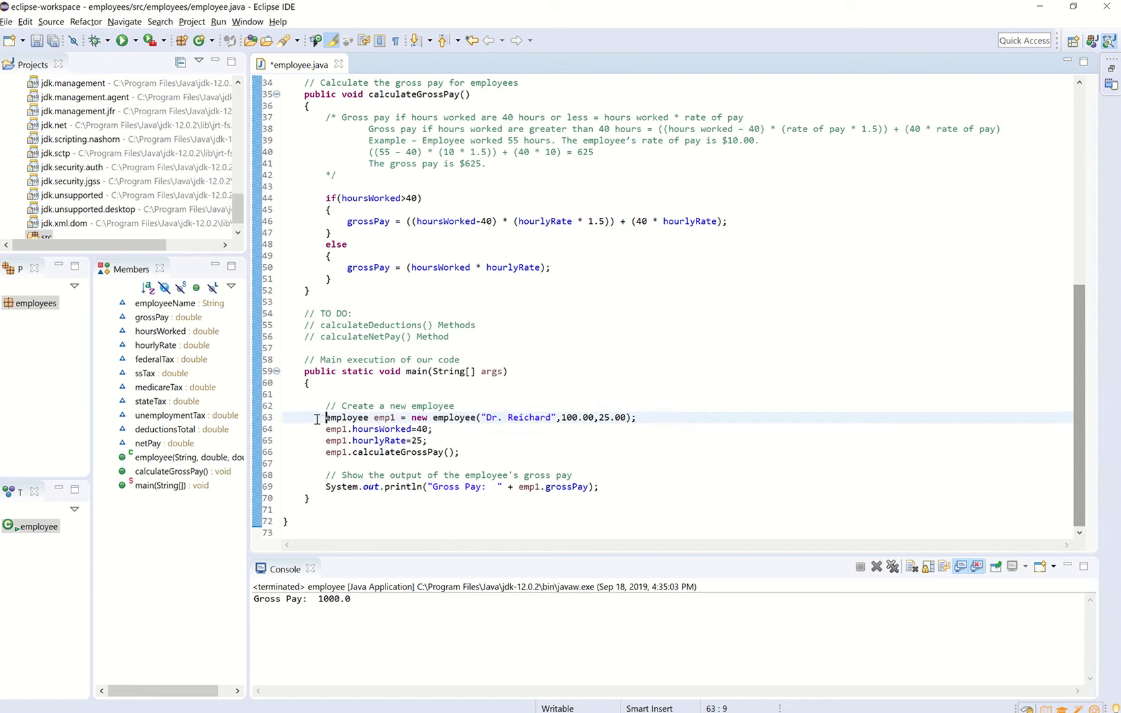
pyautogui.moveTo(386, 429)
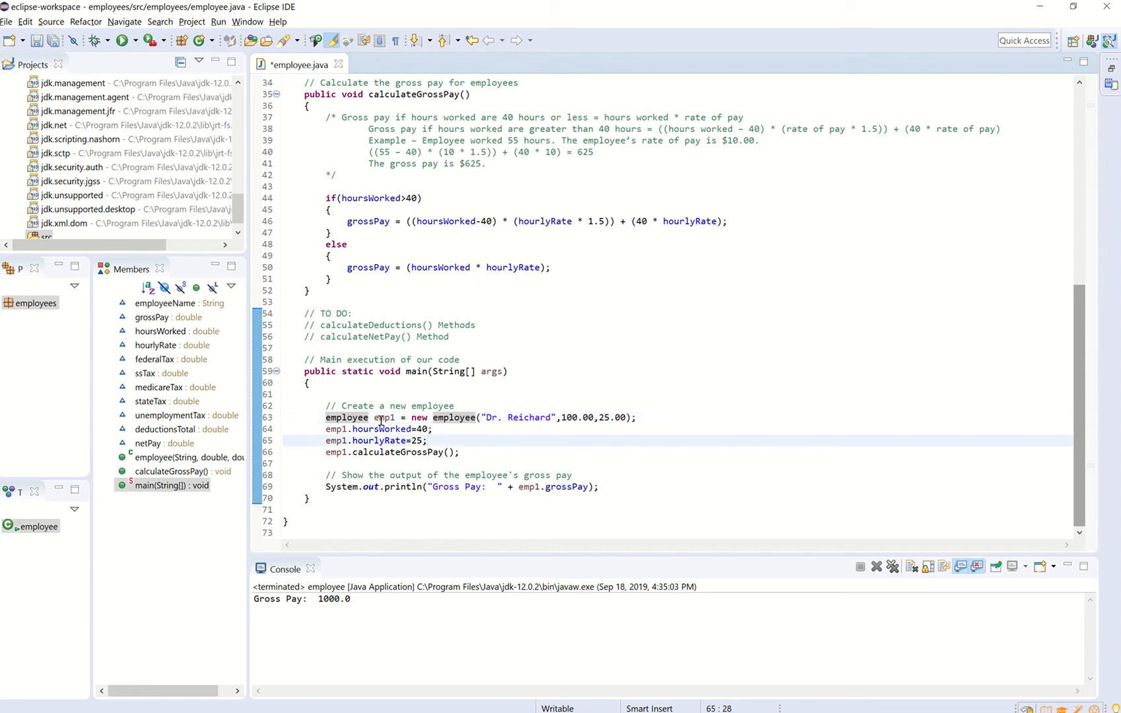
pyautogui.moveTo(419, 444)
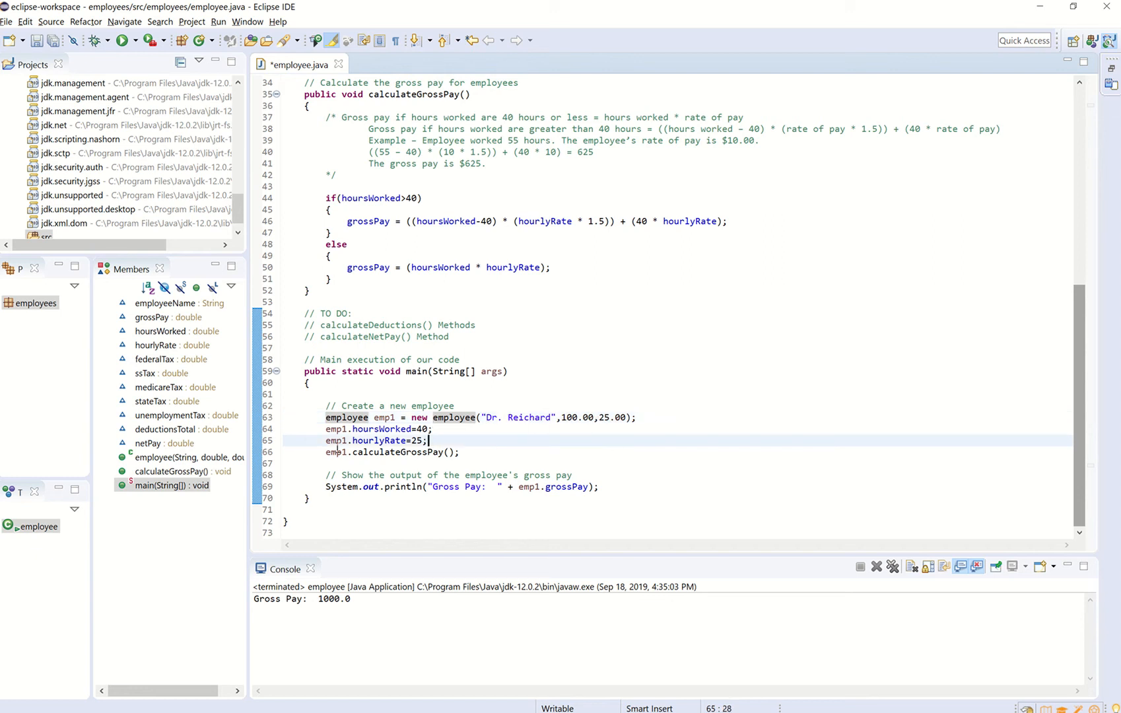
pyautogui.moveTo(361, 472)
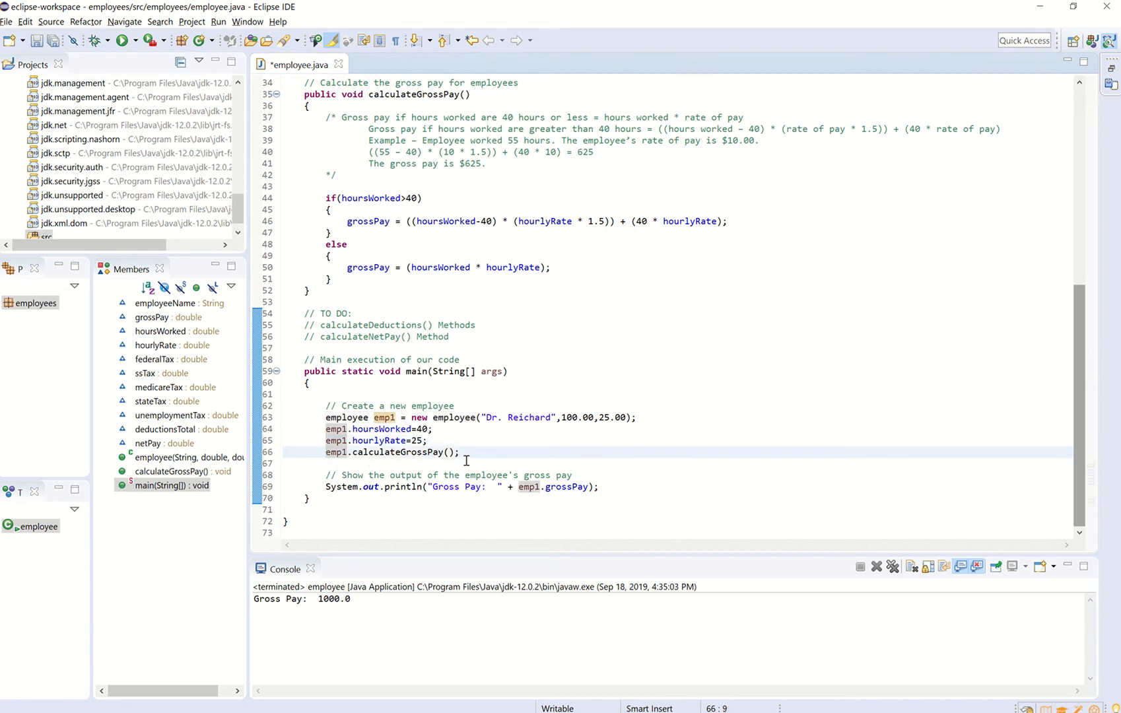
pyautogui.moveTo(465, 454)
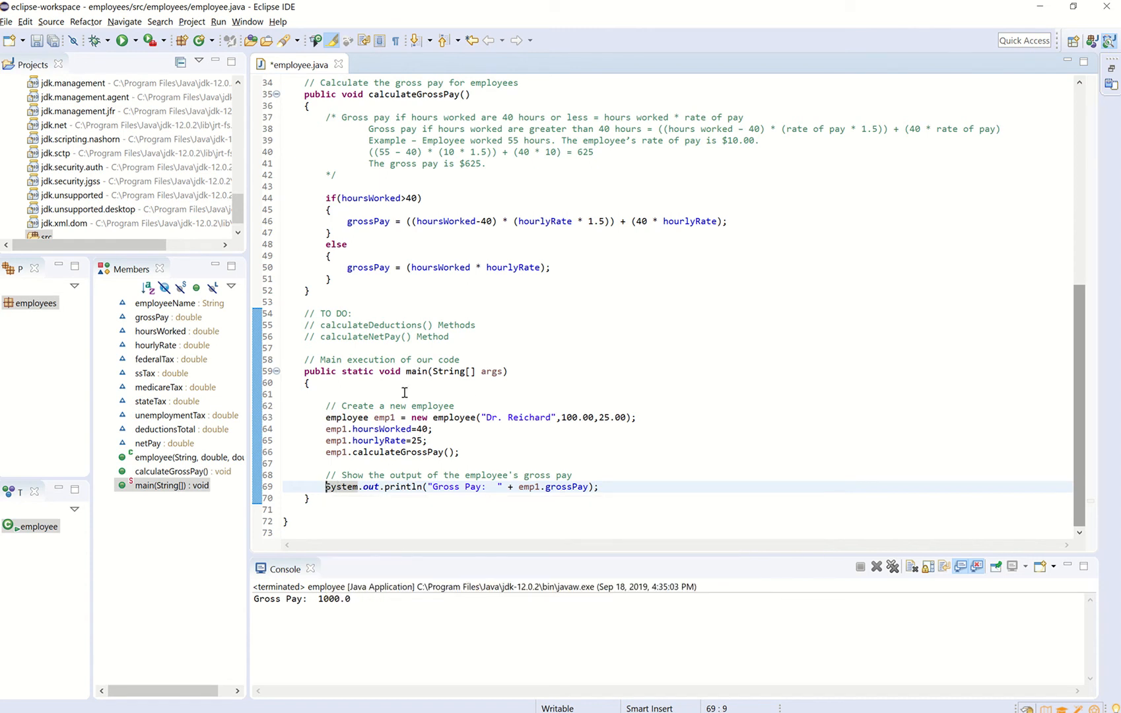
pyautogui.moveTo(259, 610)
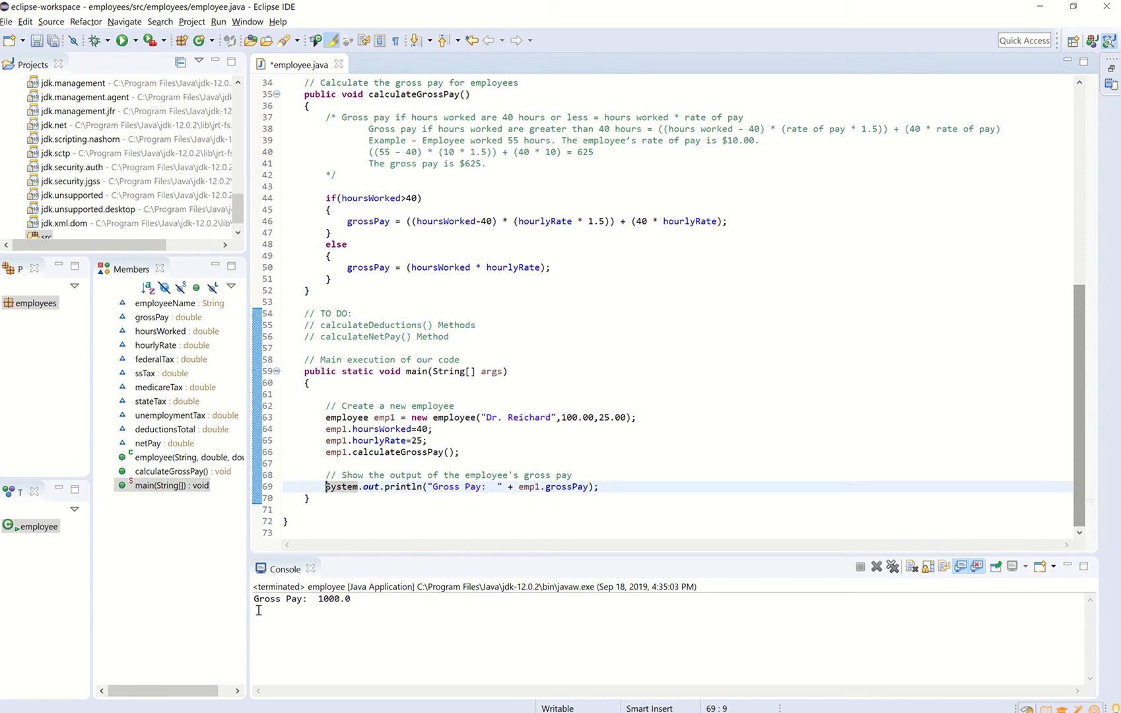
pyautogui.moveTo(512, 567)
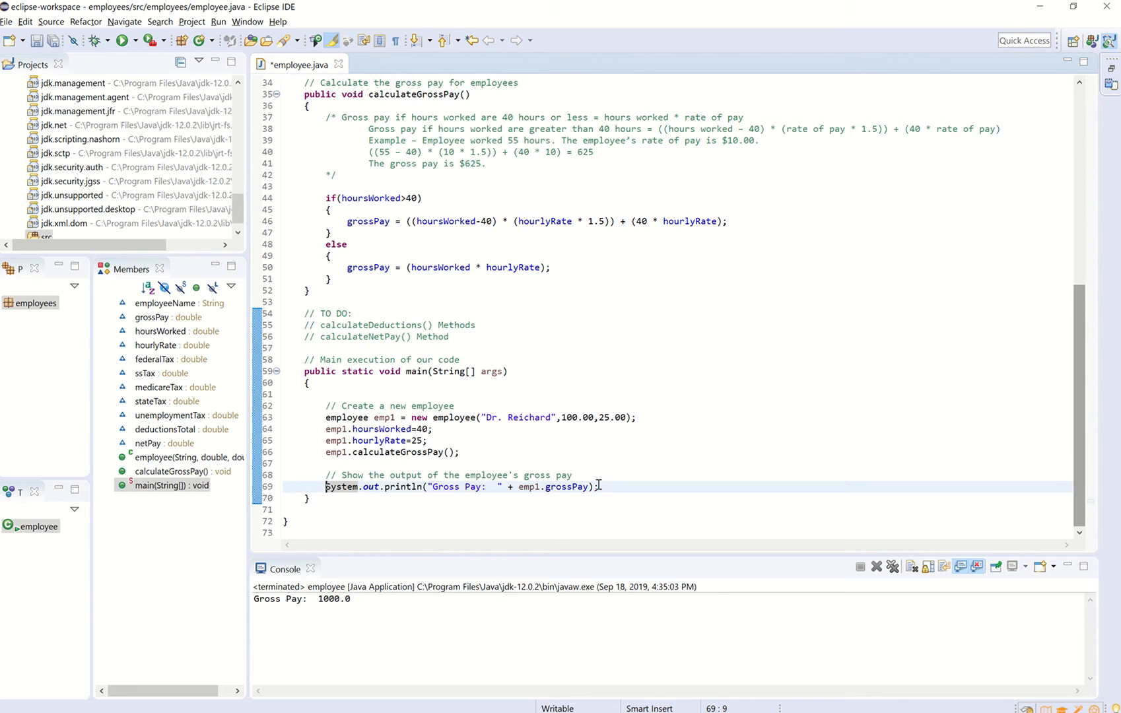
pyautogui.scroll(-3)
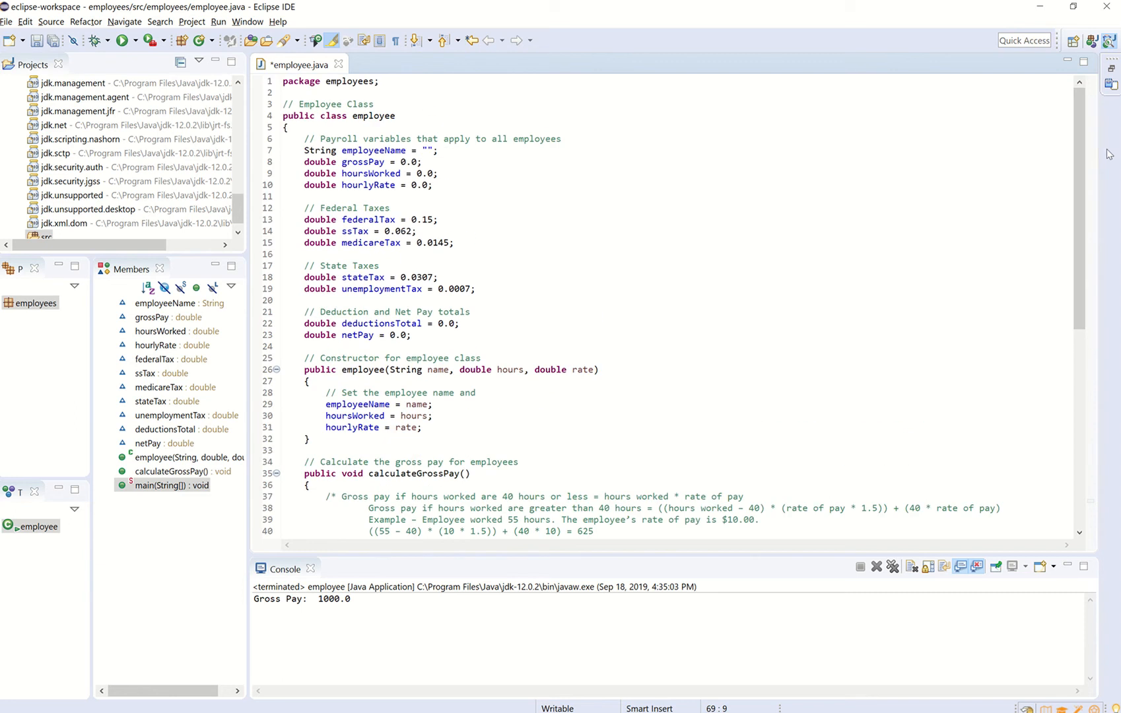
pyautogui.moveTo(1017, 165)
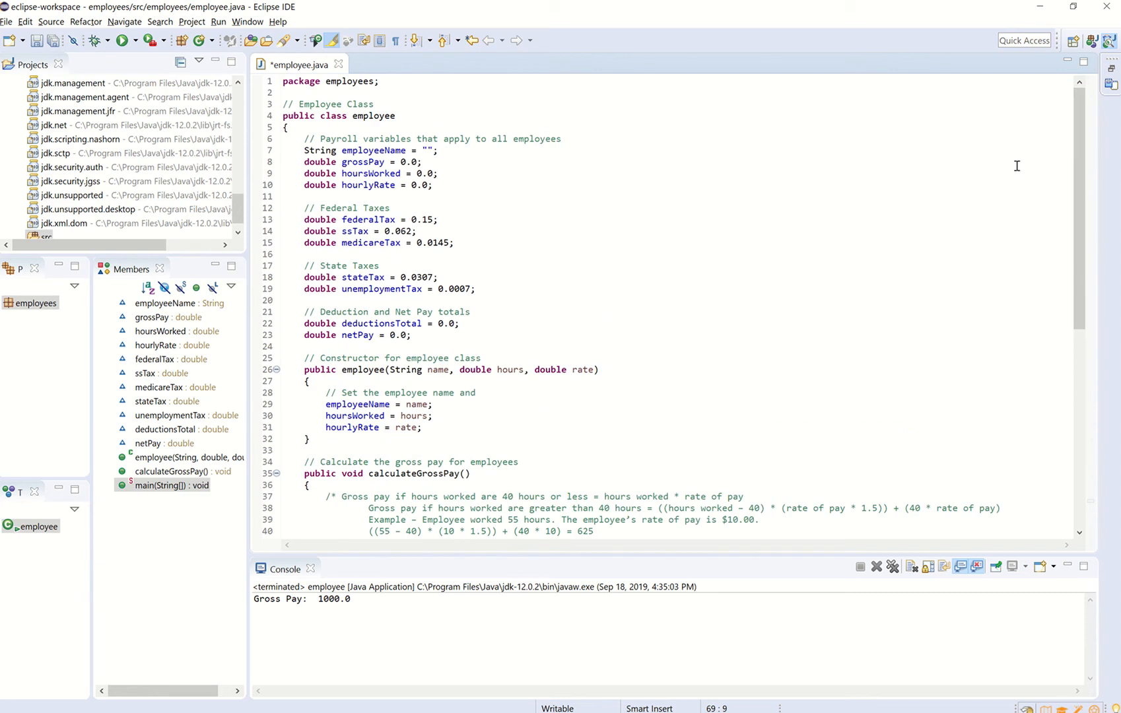
pyautogui.moveTo(312, 177)
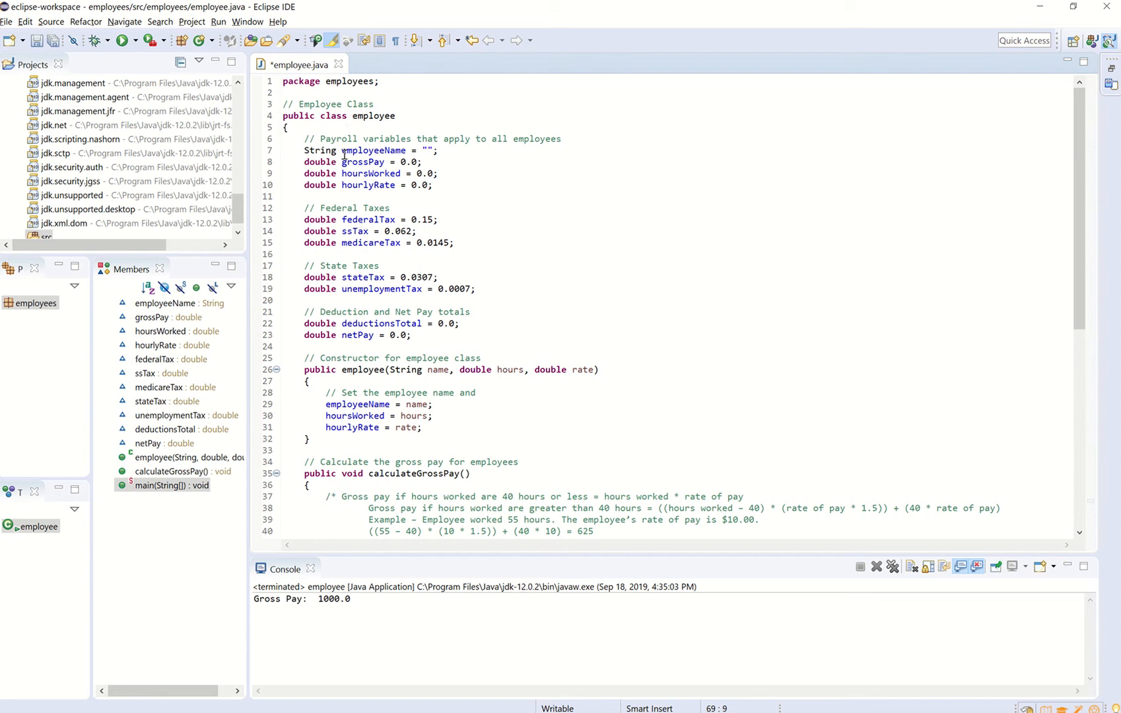
pyautogui.moveTo(363, 161)
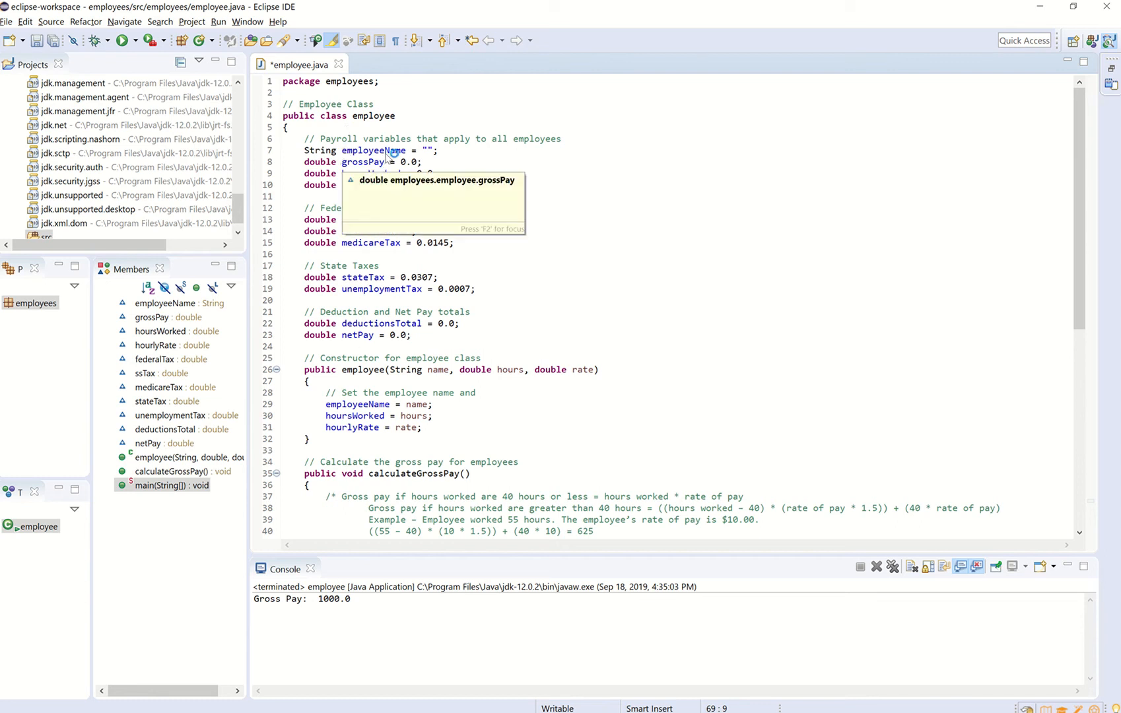
pyautogui.moveTo(419, 200)
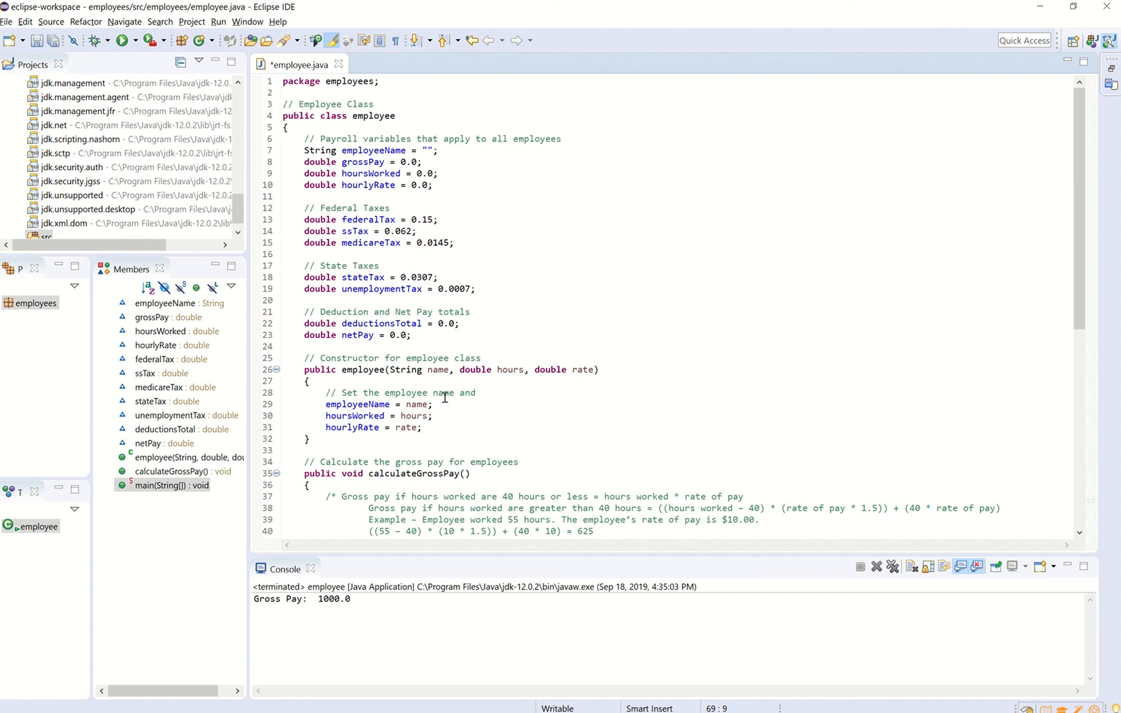
pyautogui.scroll(-3)
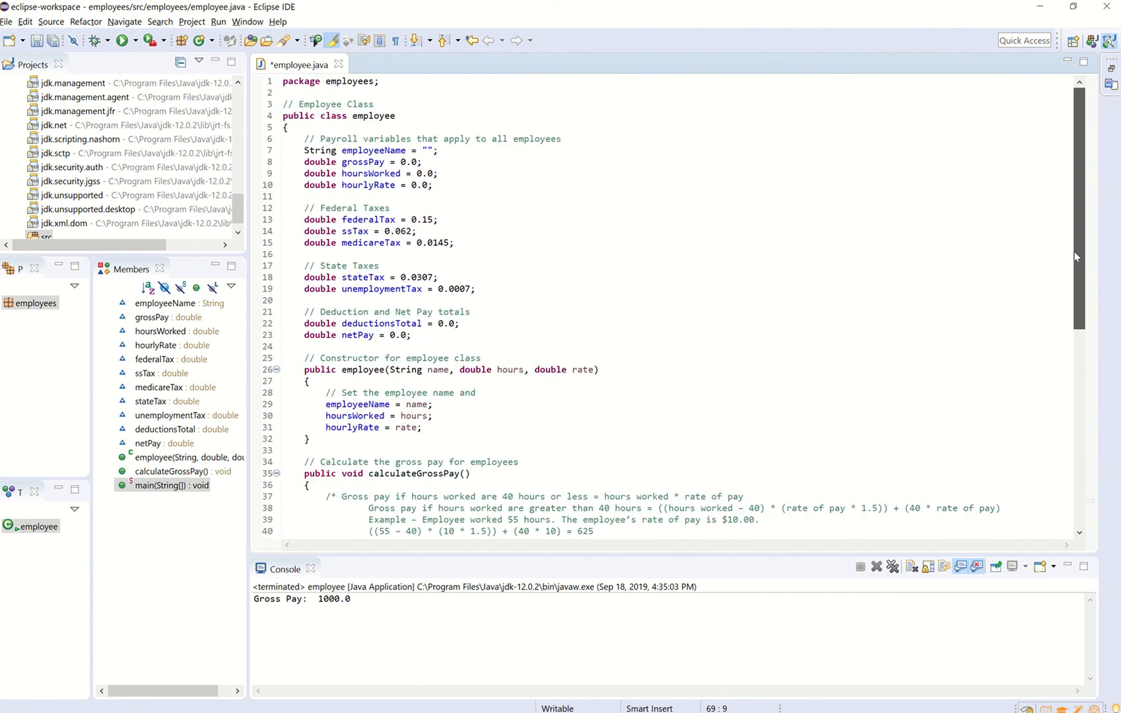
pyautogui.scroll(-3)
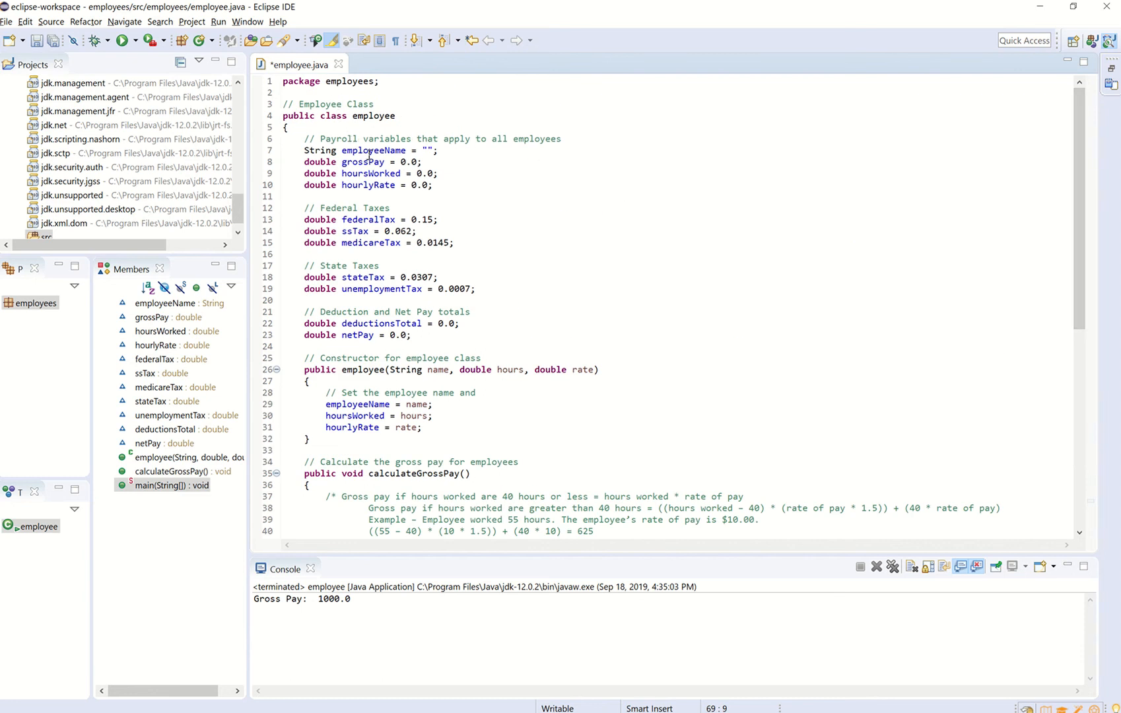
pyautogui.scroll(-3)
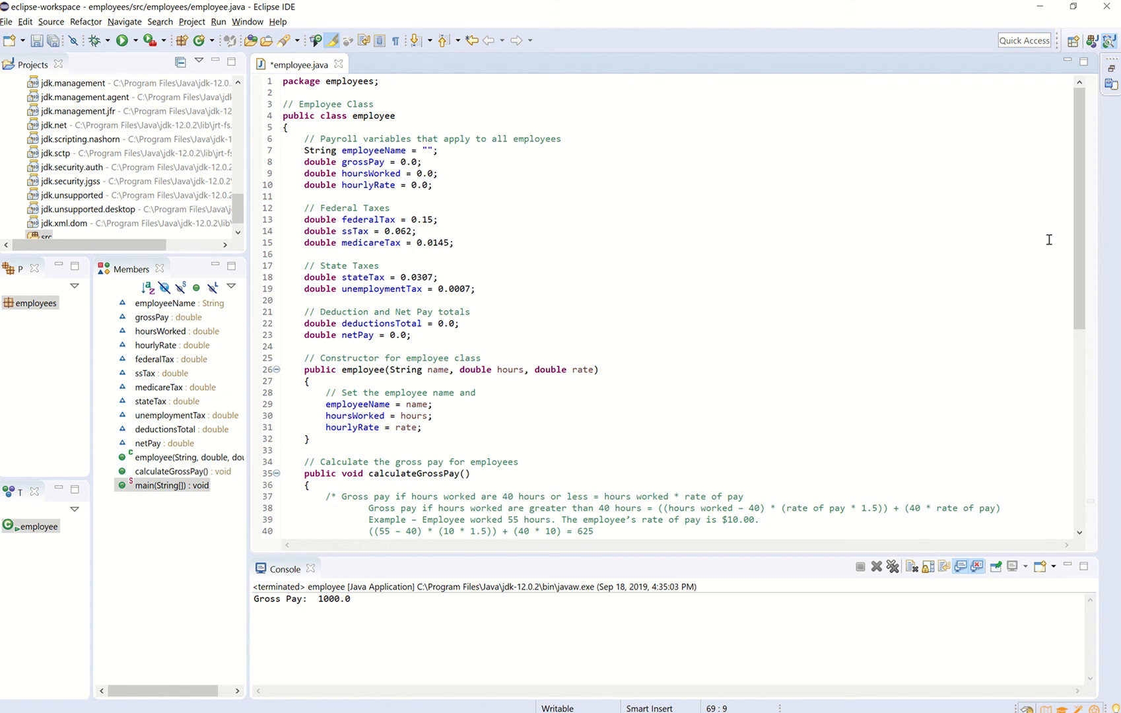
pyautogui.scroll(-3)
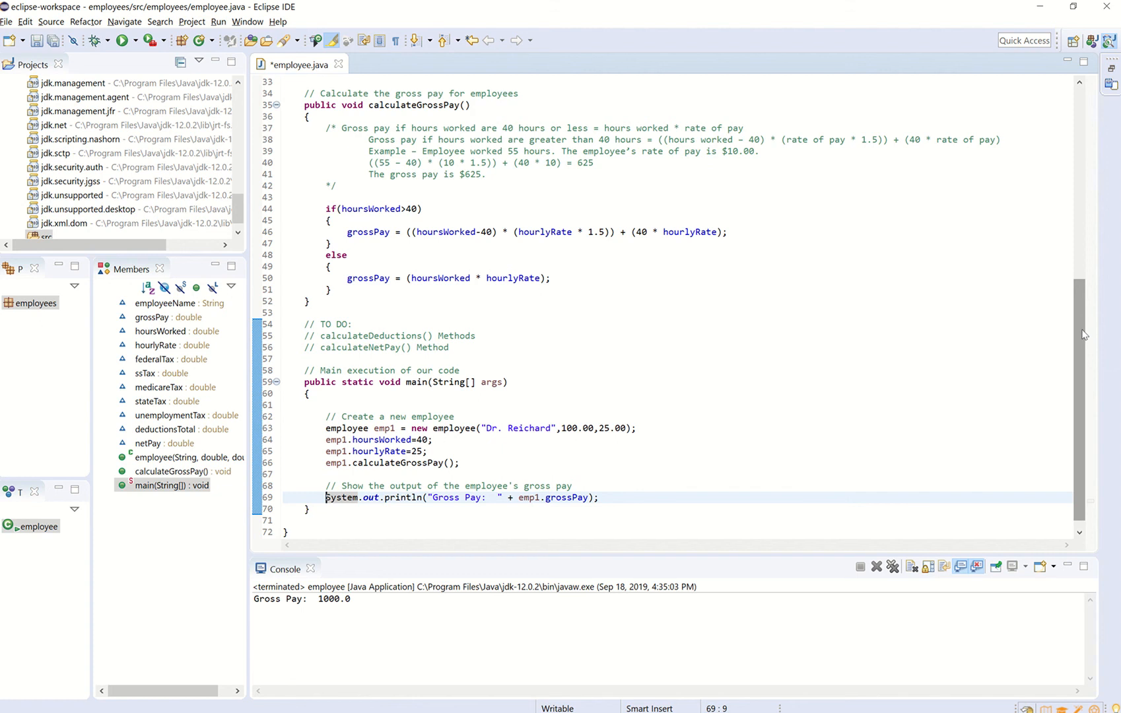
pyautogui.moveTo(1081, 336)
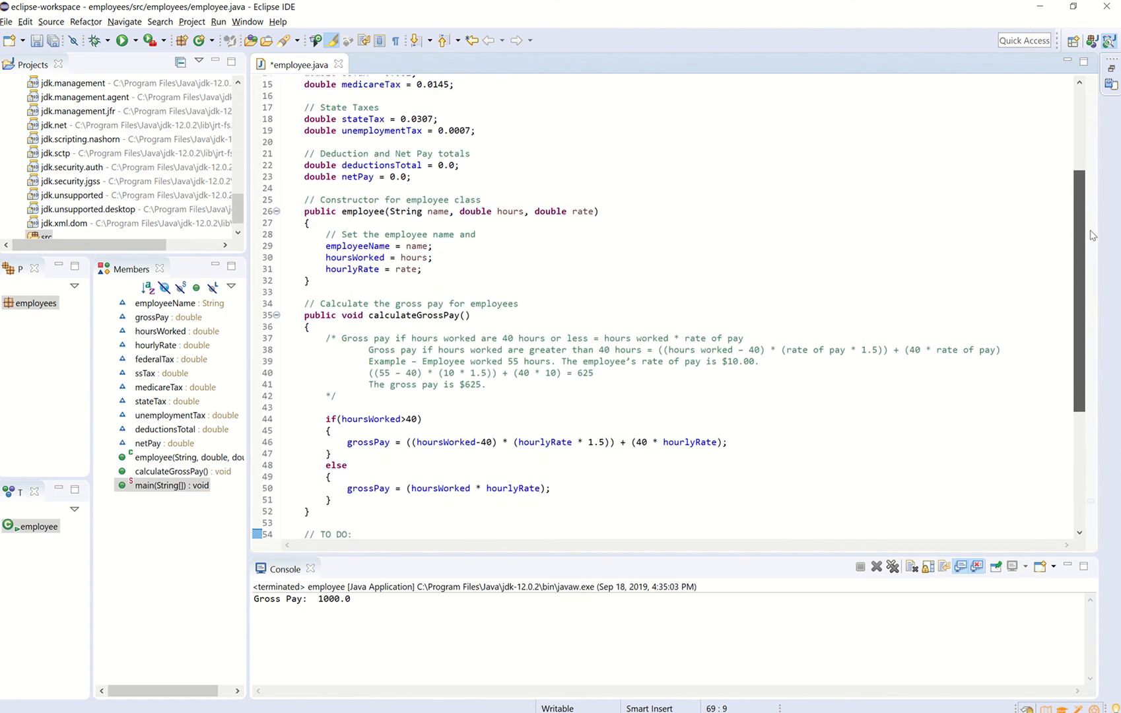
pyautogui.scroll(3)
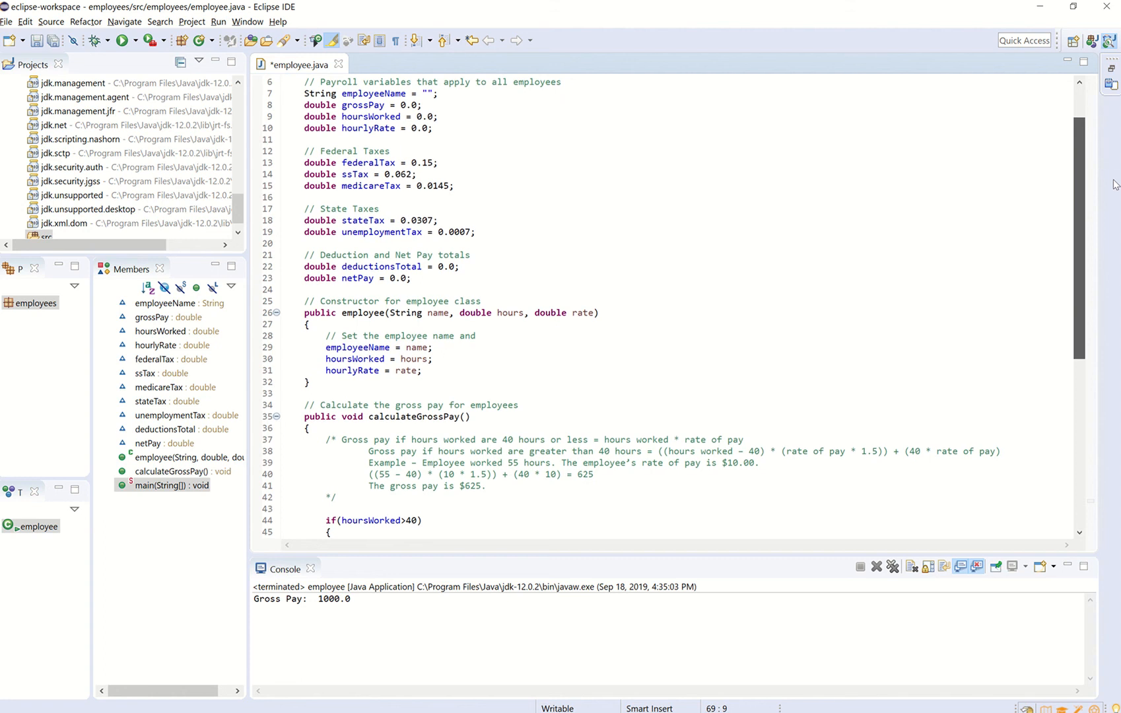
pyautogui.scroll(-3)
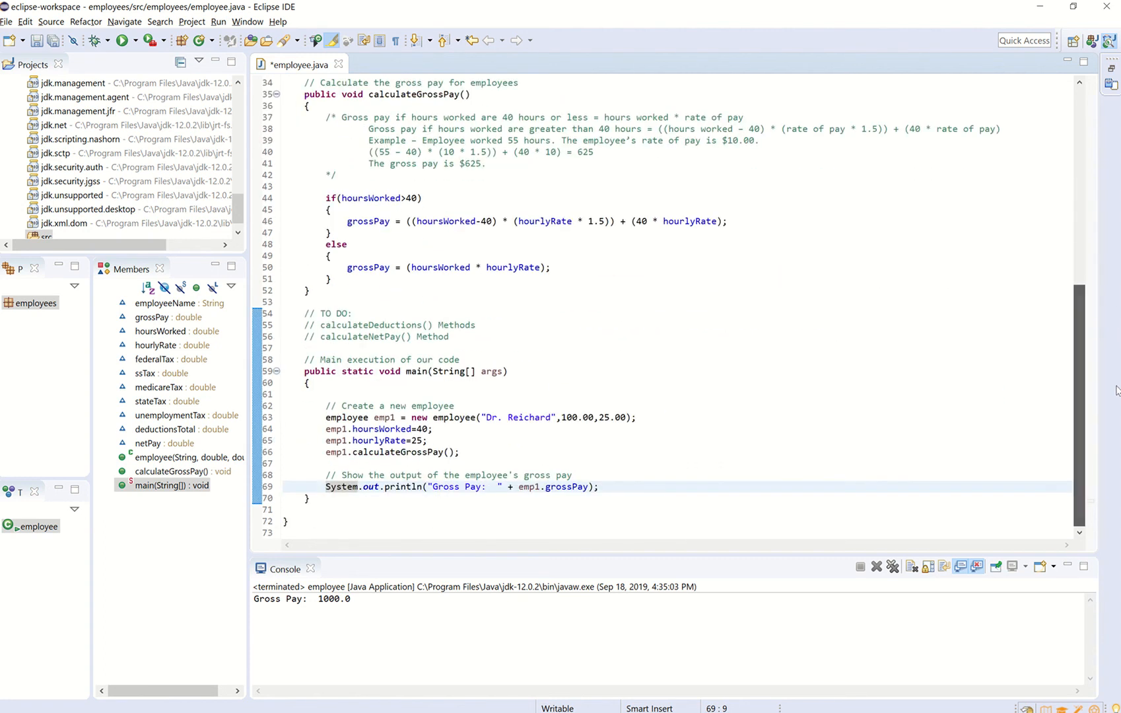
pyautogui.moveTo(1000, 349)
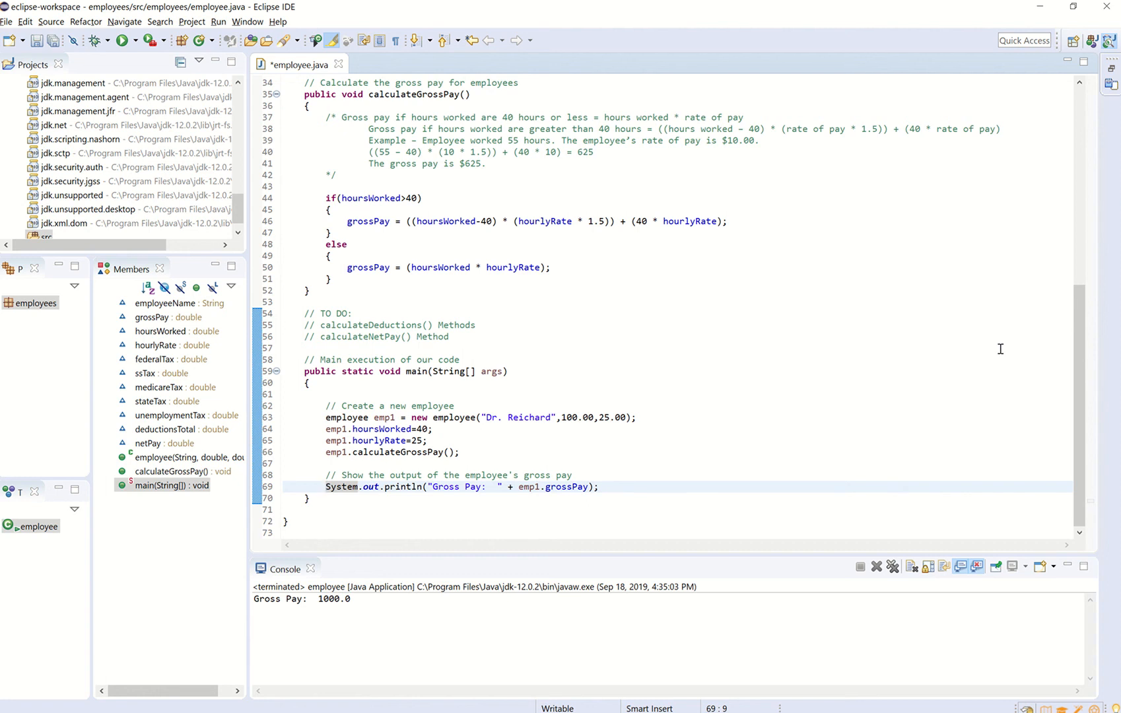
pyautogui.click(327, 488)
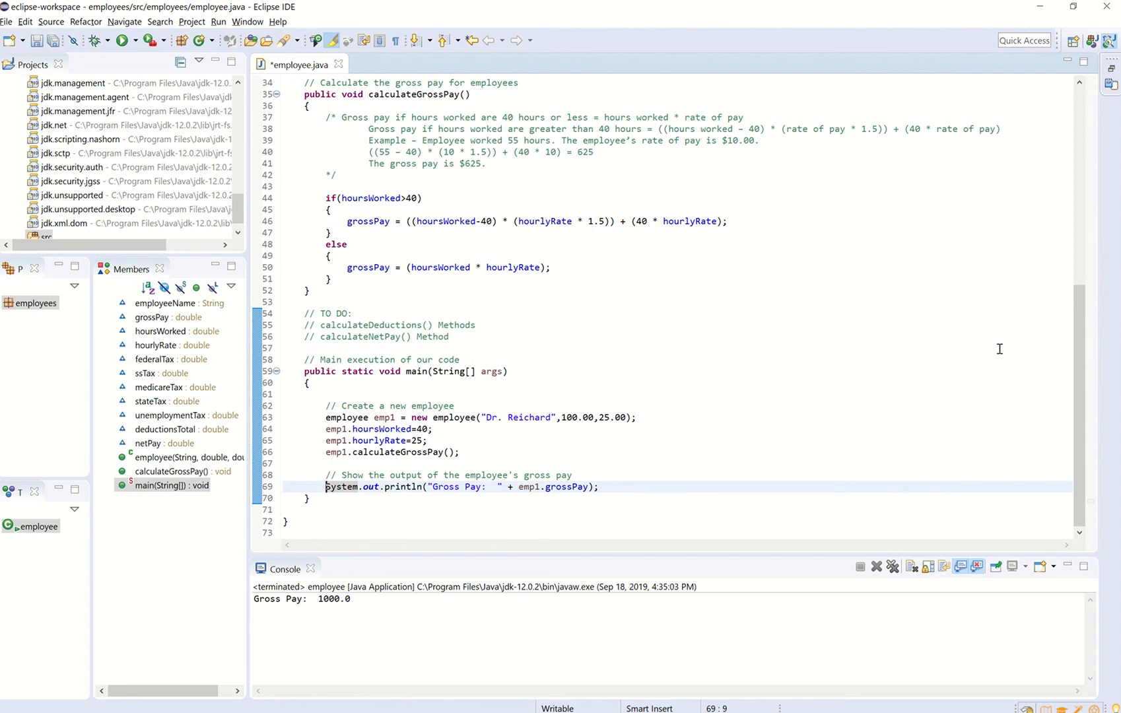
pyautogui.moveTo(965, 332)
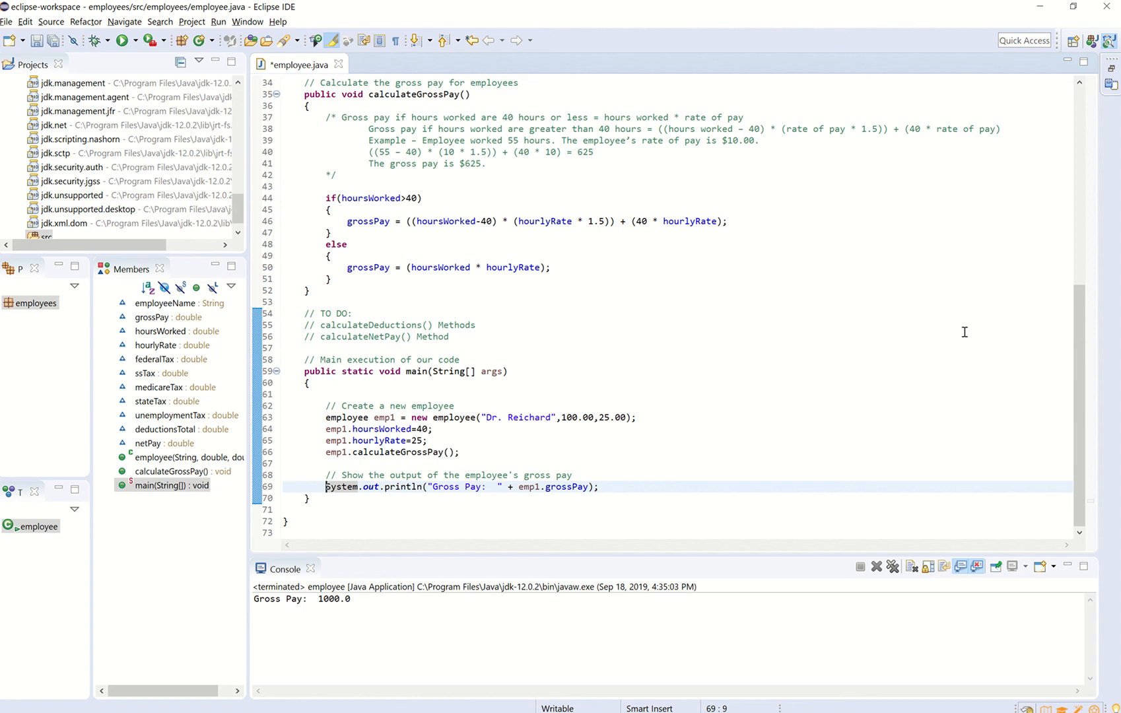
pyautogui.moveTo(835, 505)
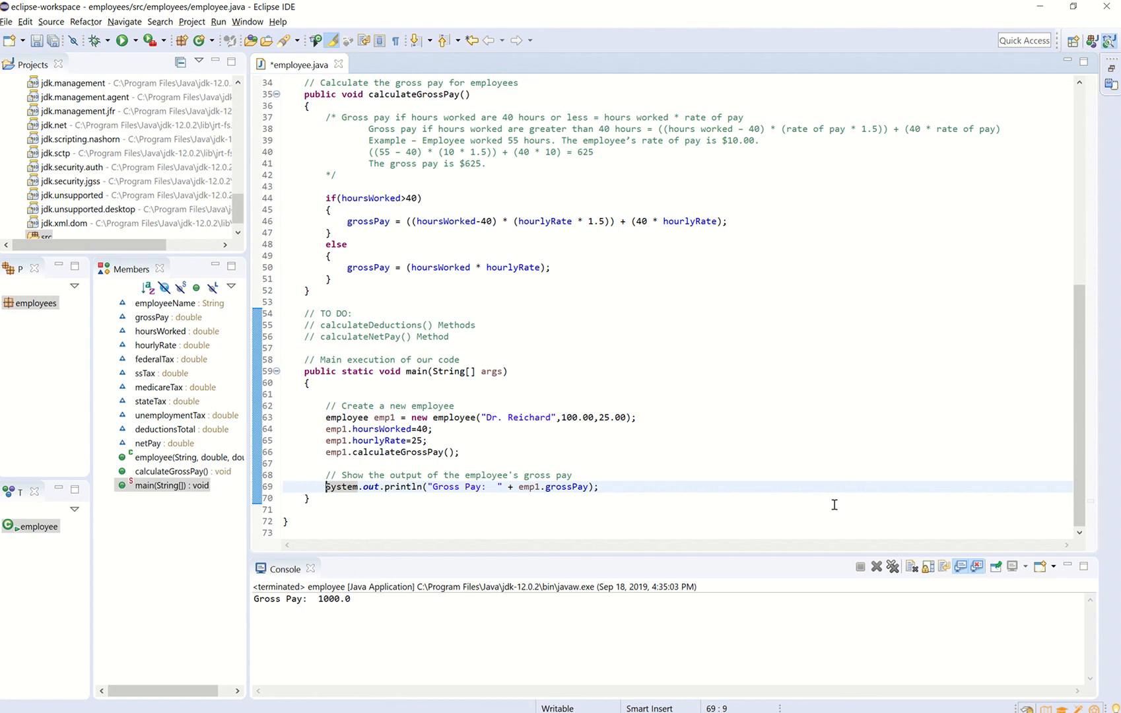